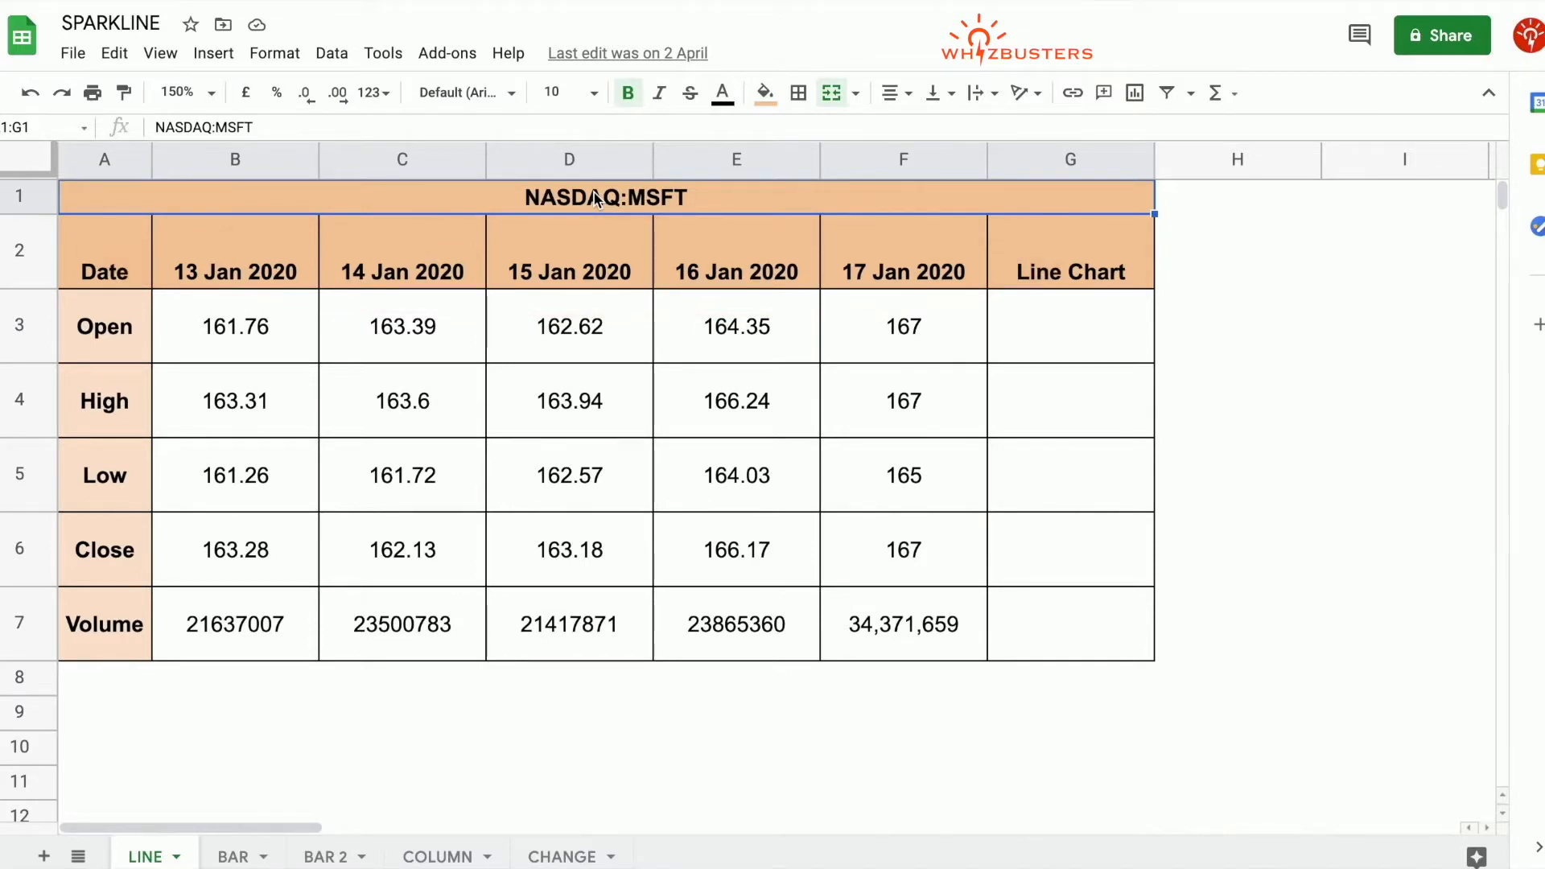
Step: Enter =sparkline( in G3 with the Open prices B3:F3 as its data range
{"action": "type", "text": "=spa"}
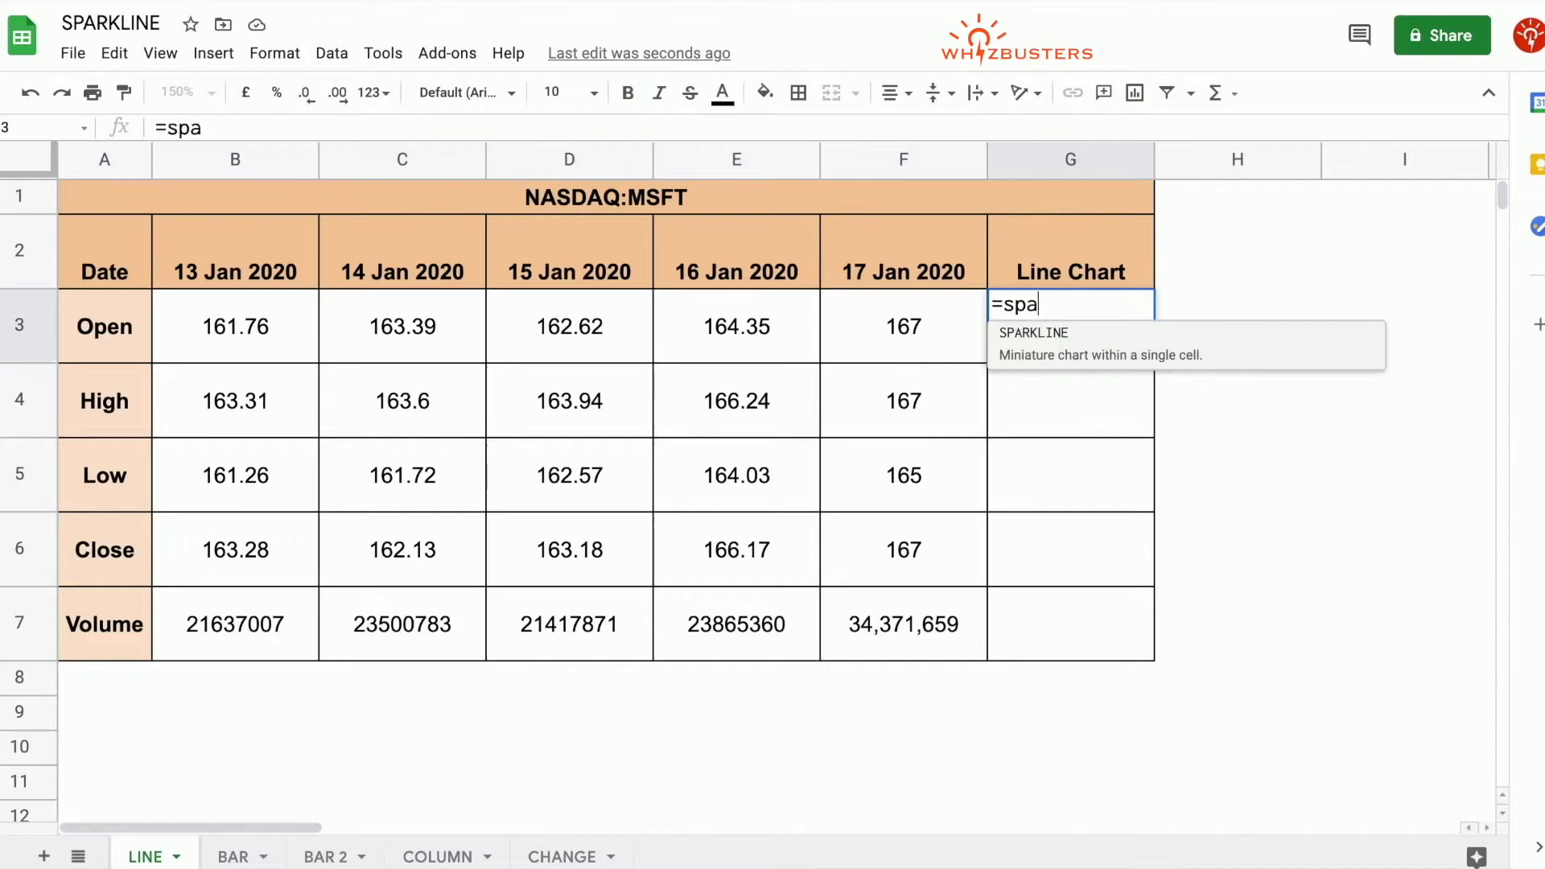
{"action": "type", "text": "rkline("}
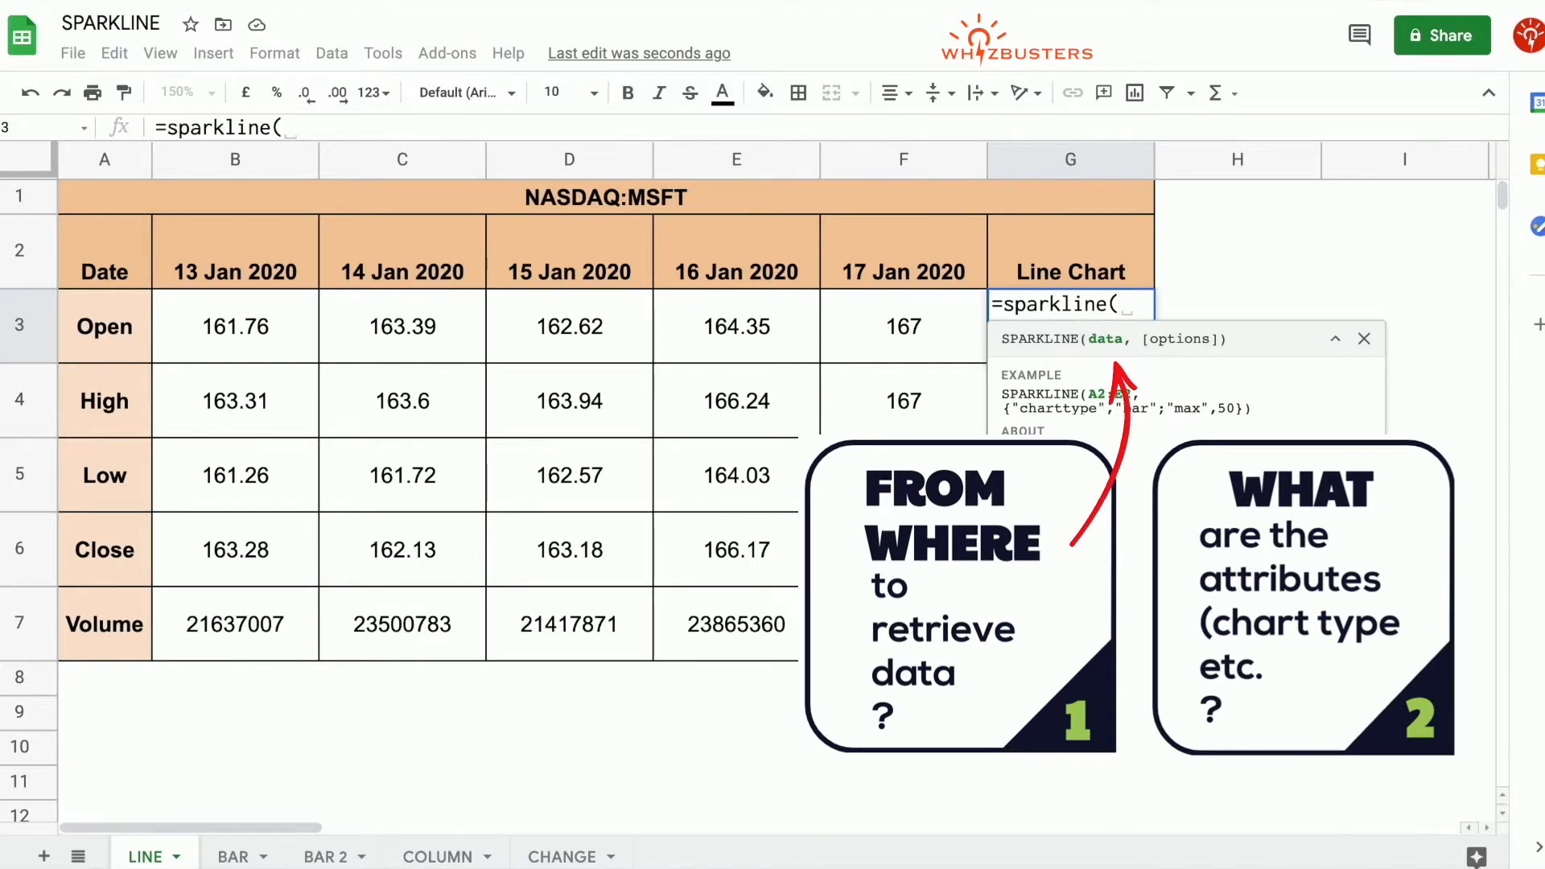
{"action": "left_click", "coordinate": [235, 326]}
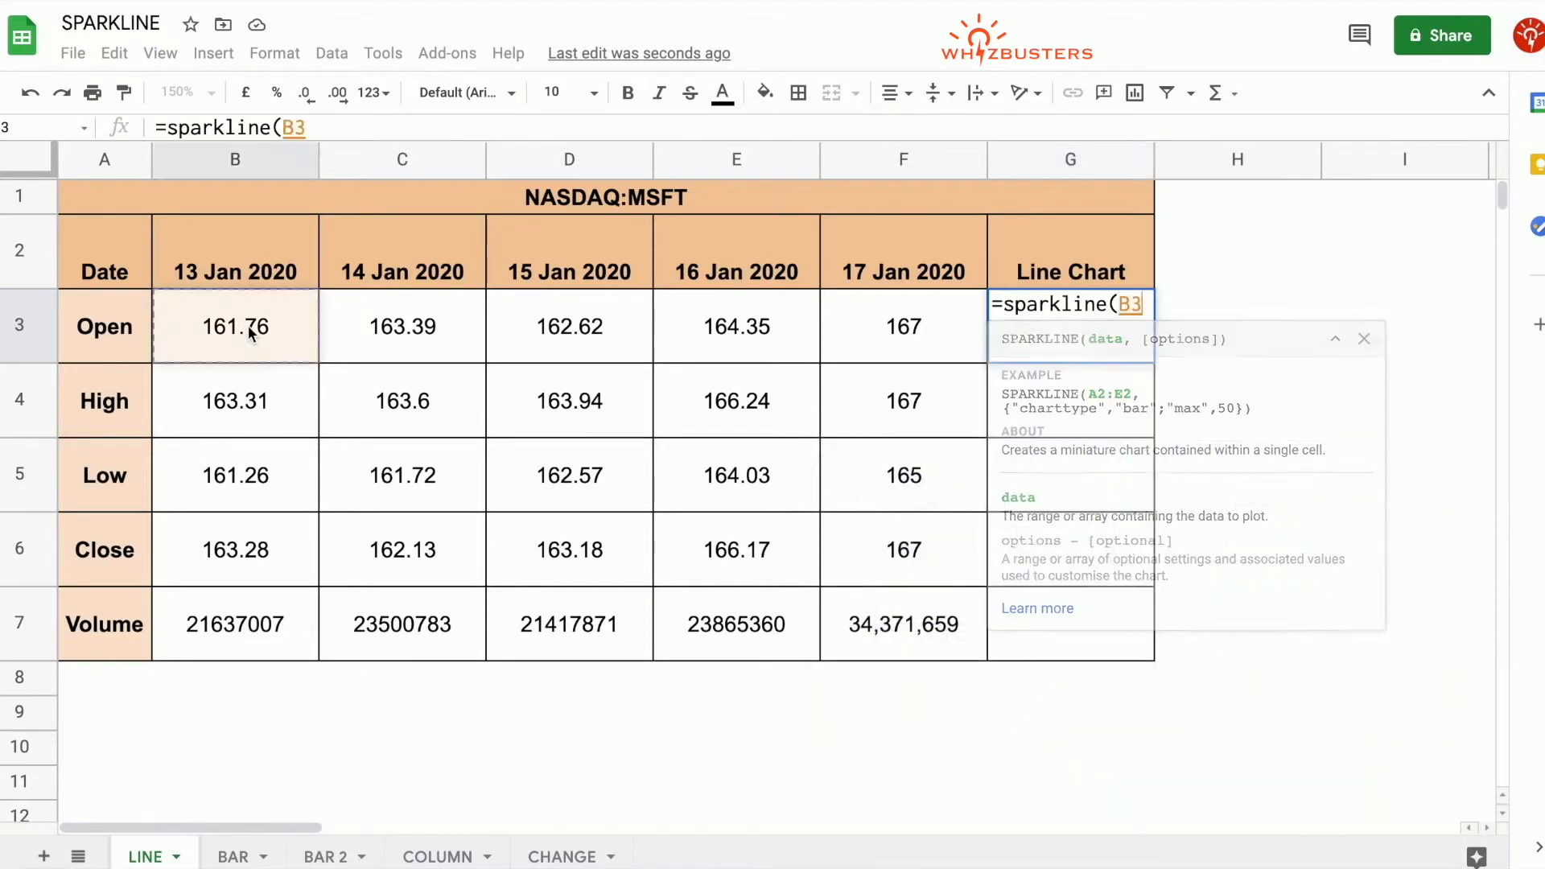
{"action": "left_click_drag", "start_coordinate": [234, 325], "coordinate": [903, 326]}
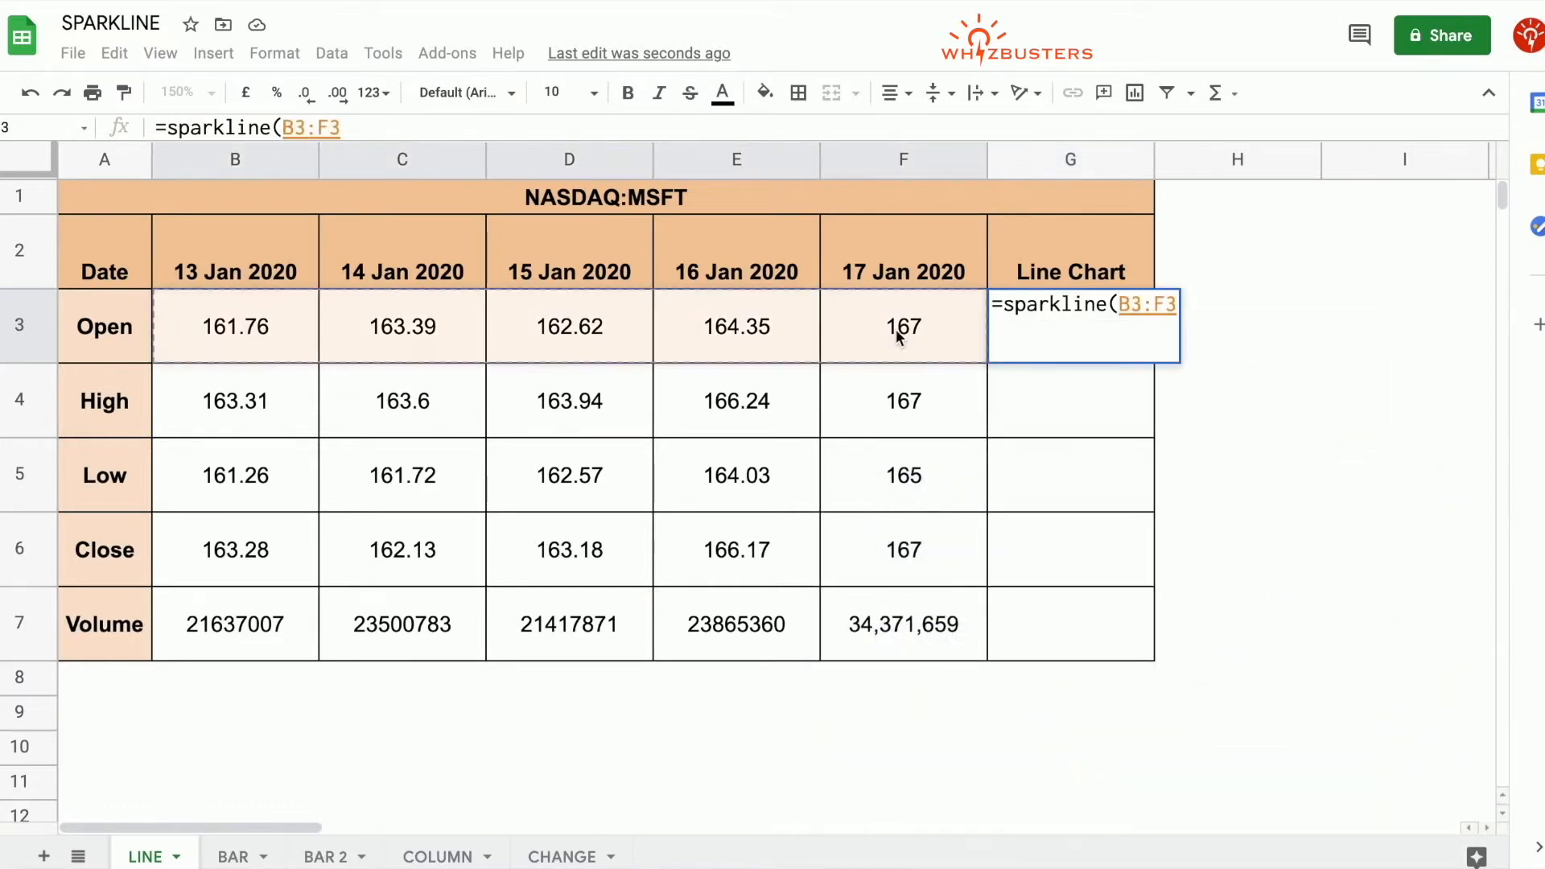
{"action": "type", "text": ","}
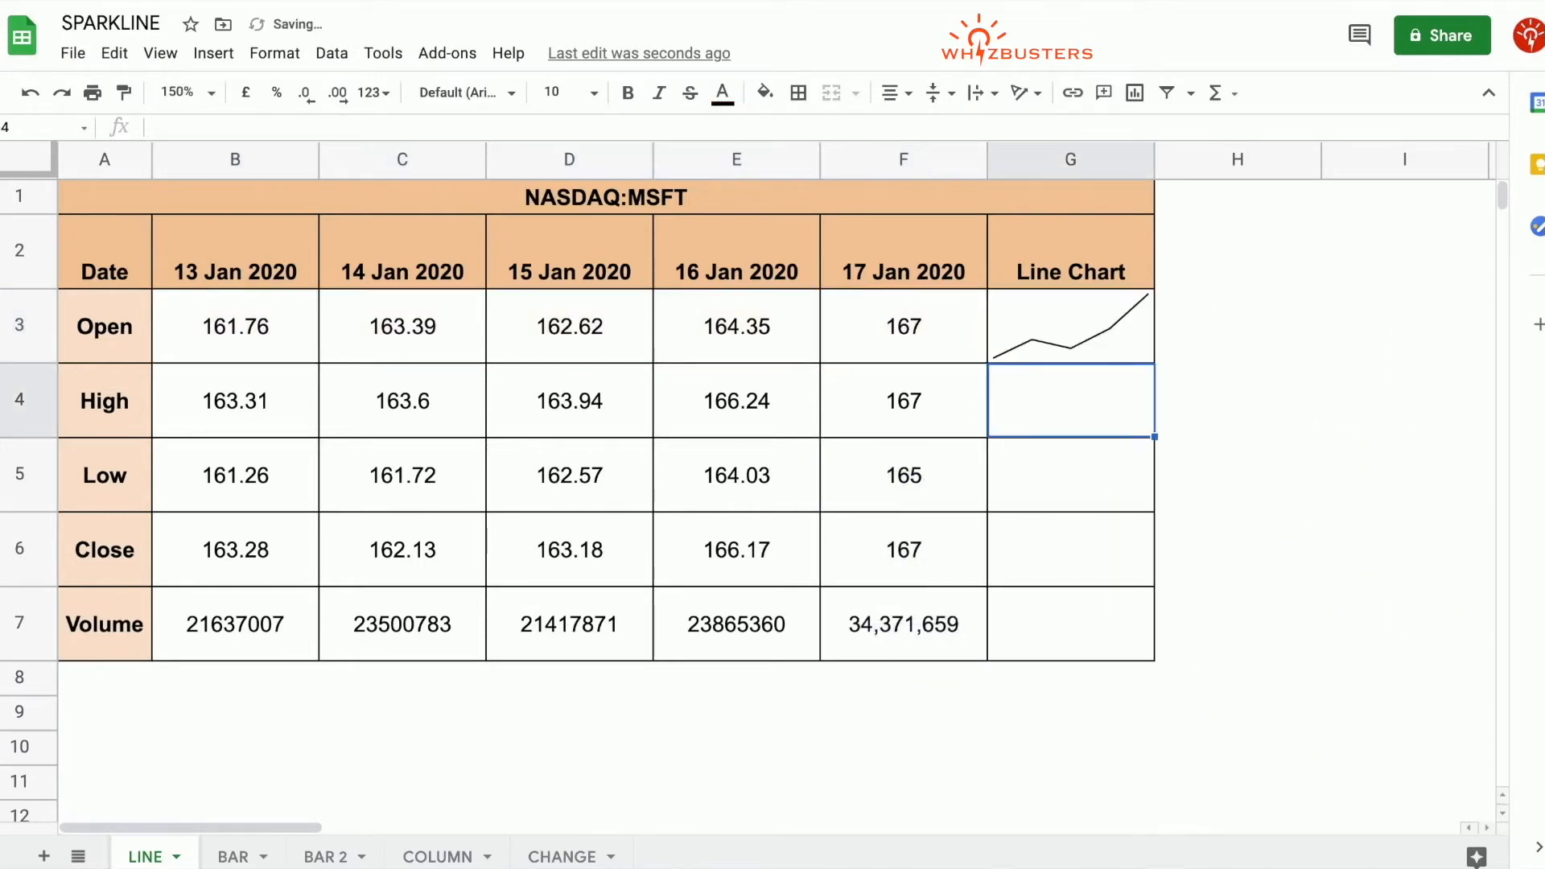
Step: Fill the G3 sparkline formula down through G7 and verify the High and Close rows
{"action": "left_click", "coordinate": [1070, 325]}
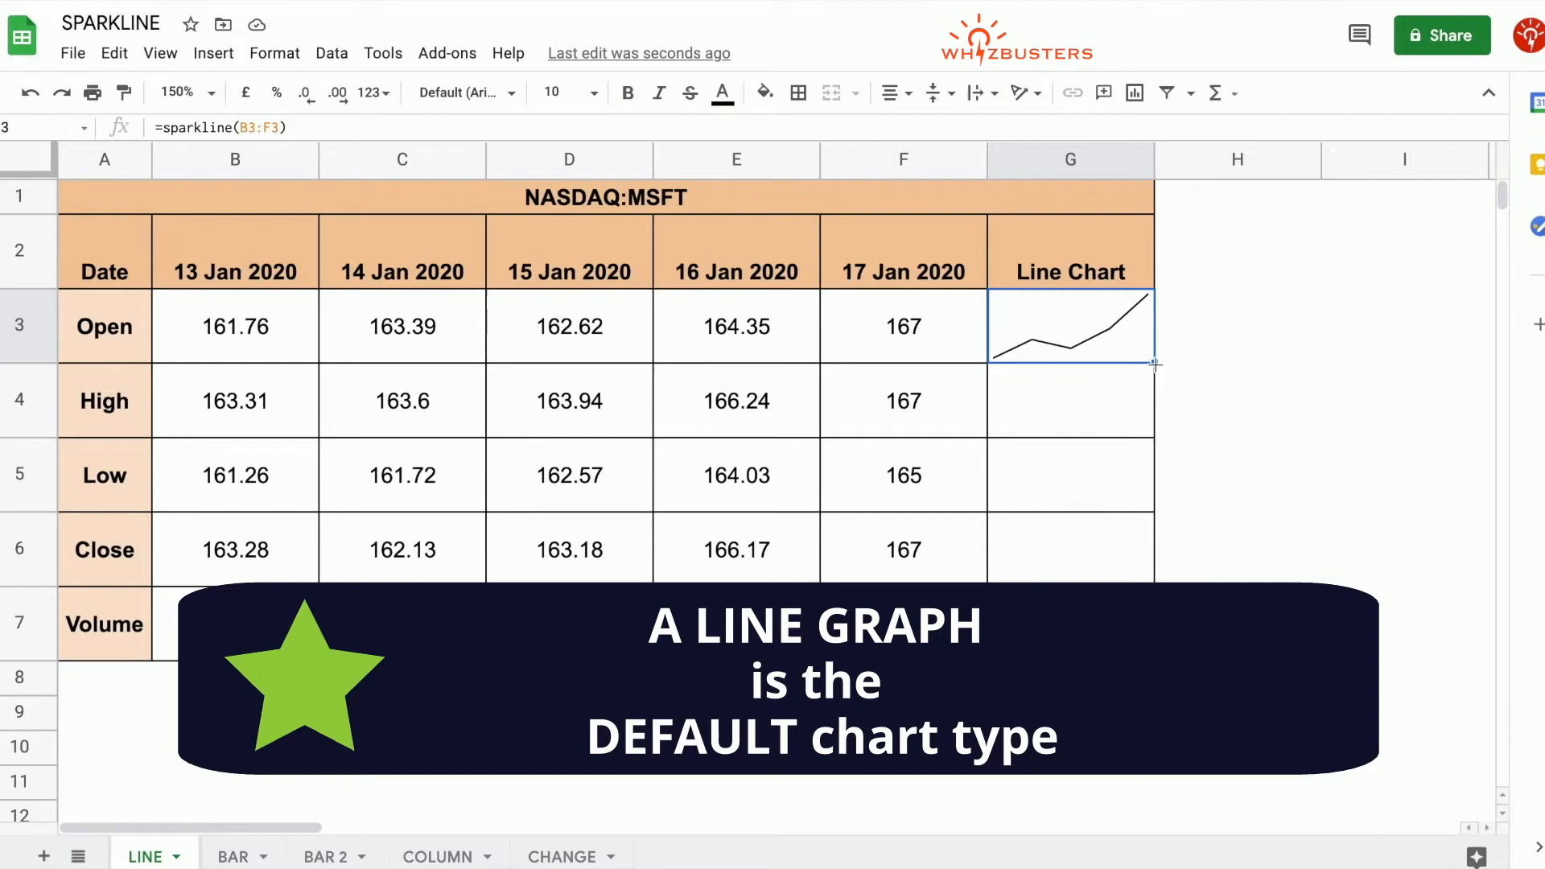
{"action": "left_click_drag", "start_coordinate": [1153, 364], "coordinate": [1142, 660]}
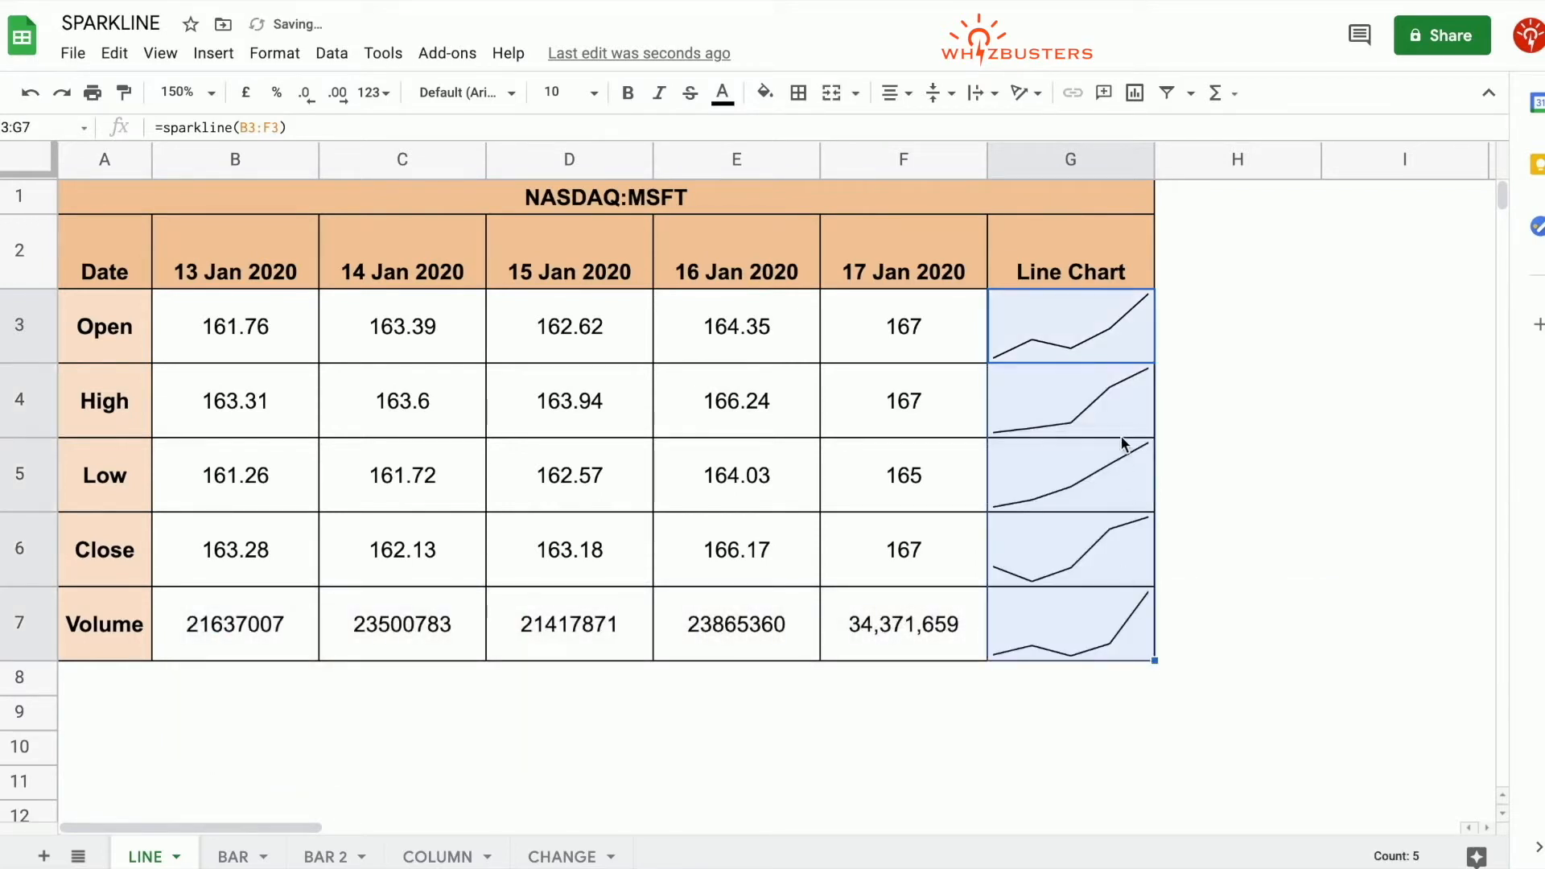
{"action": "left_click", "coordinate": [1070, 400]}
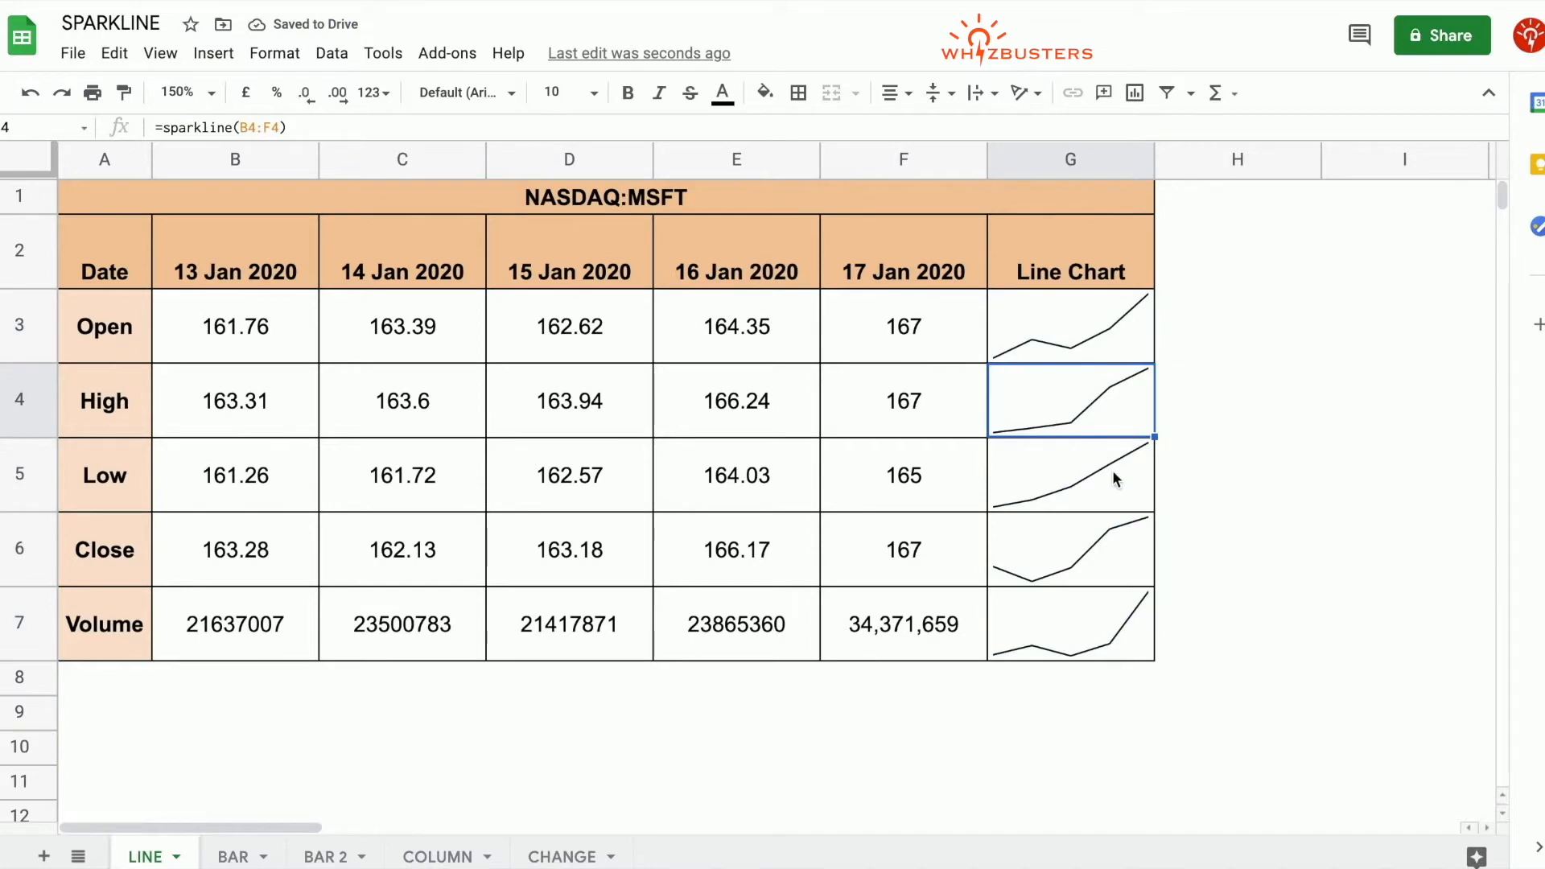
{"action": "left_click", "coordinate": [1070, 550]}
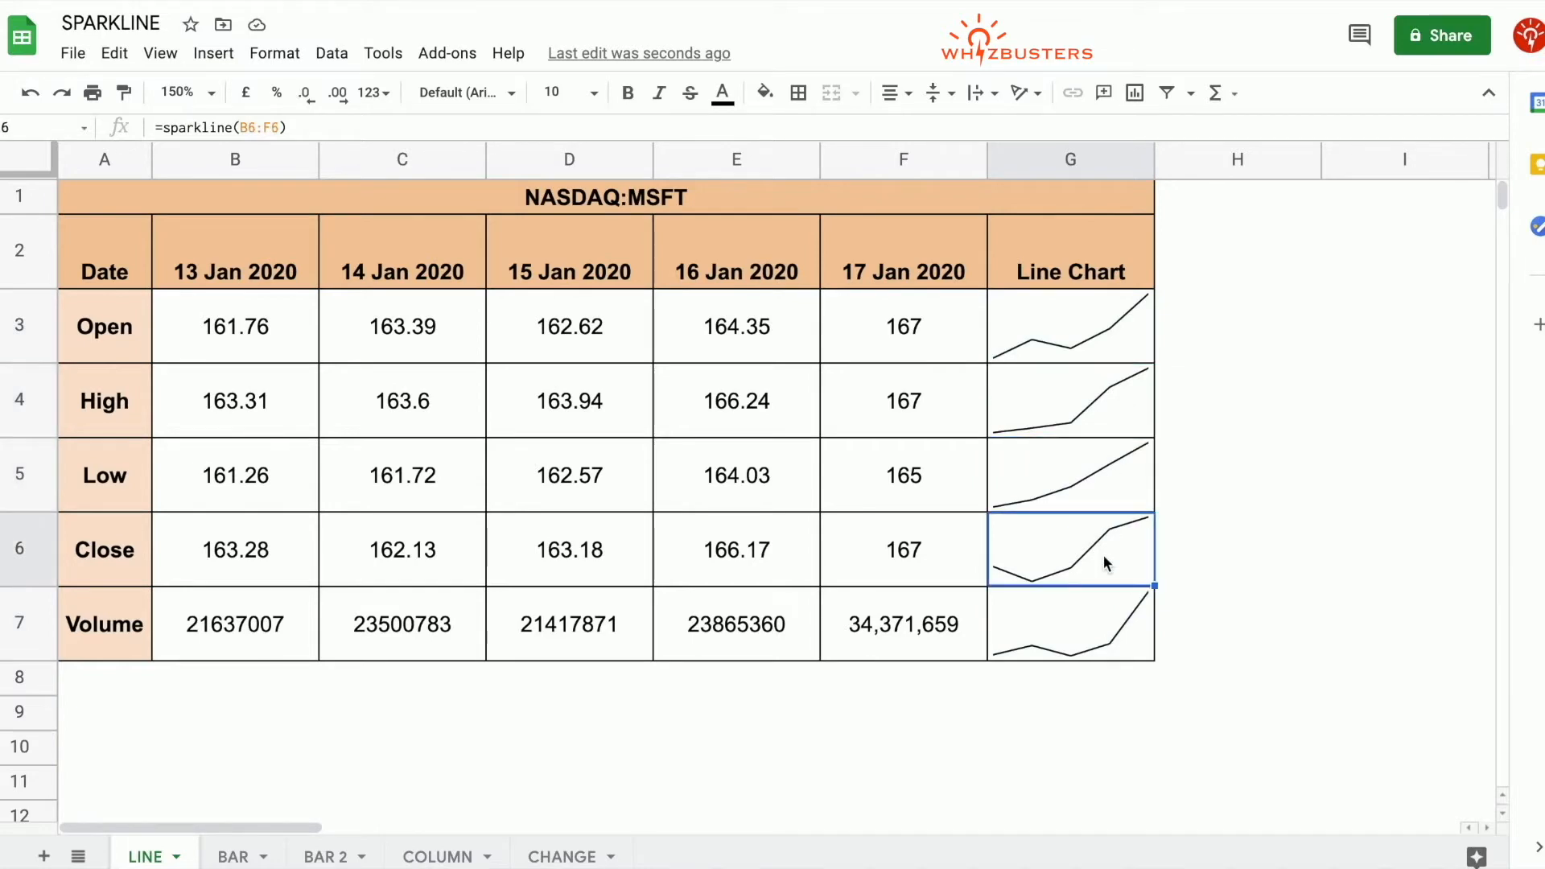
{"action": "left_click", "coordinate": [1070, 326]}
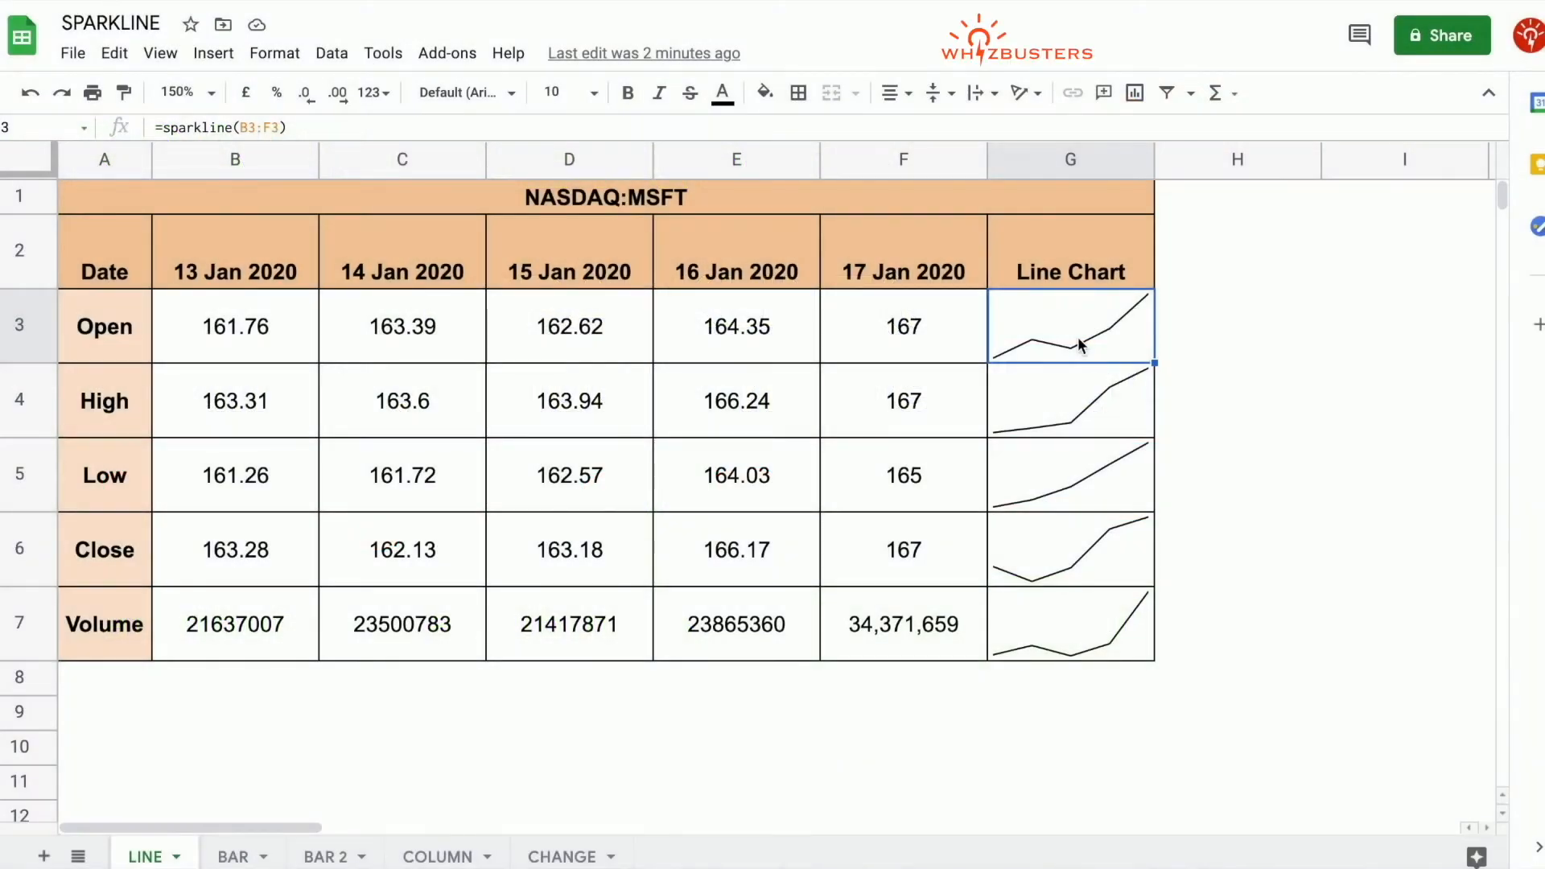
Step: Rewrite G3 as =sparkline(B3:F3,{ with the option "charttype","line"
{"action": "double_click", "coordinate": [1070, 326]}
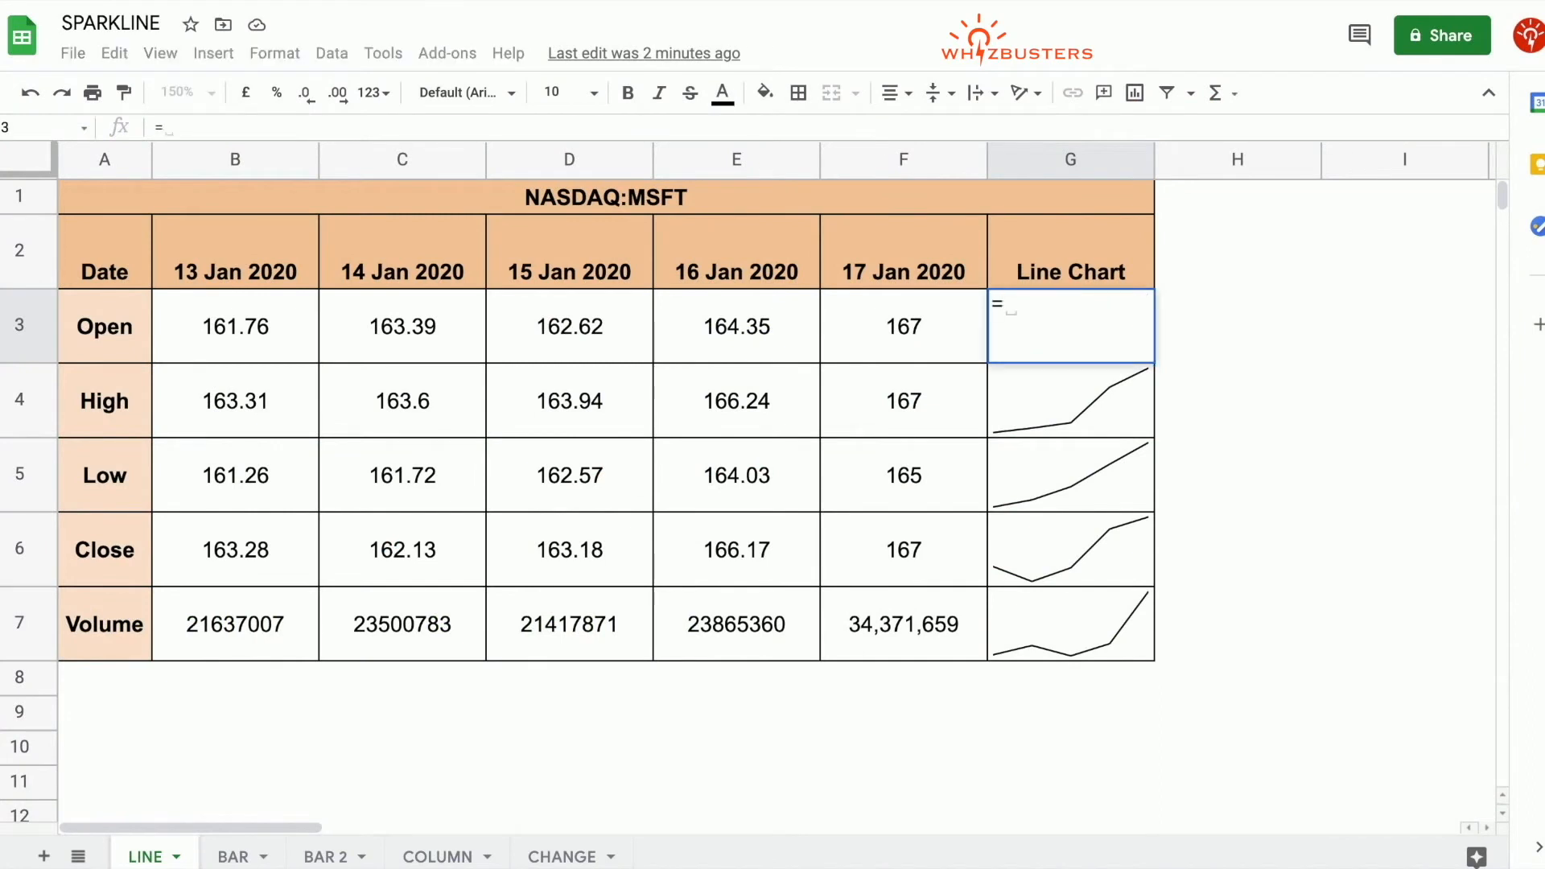
{"action": "type", "text": "sparkline("}
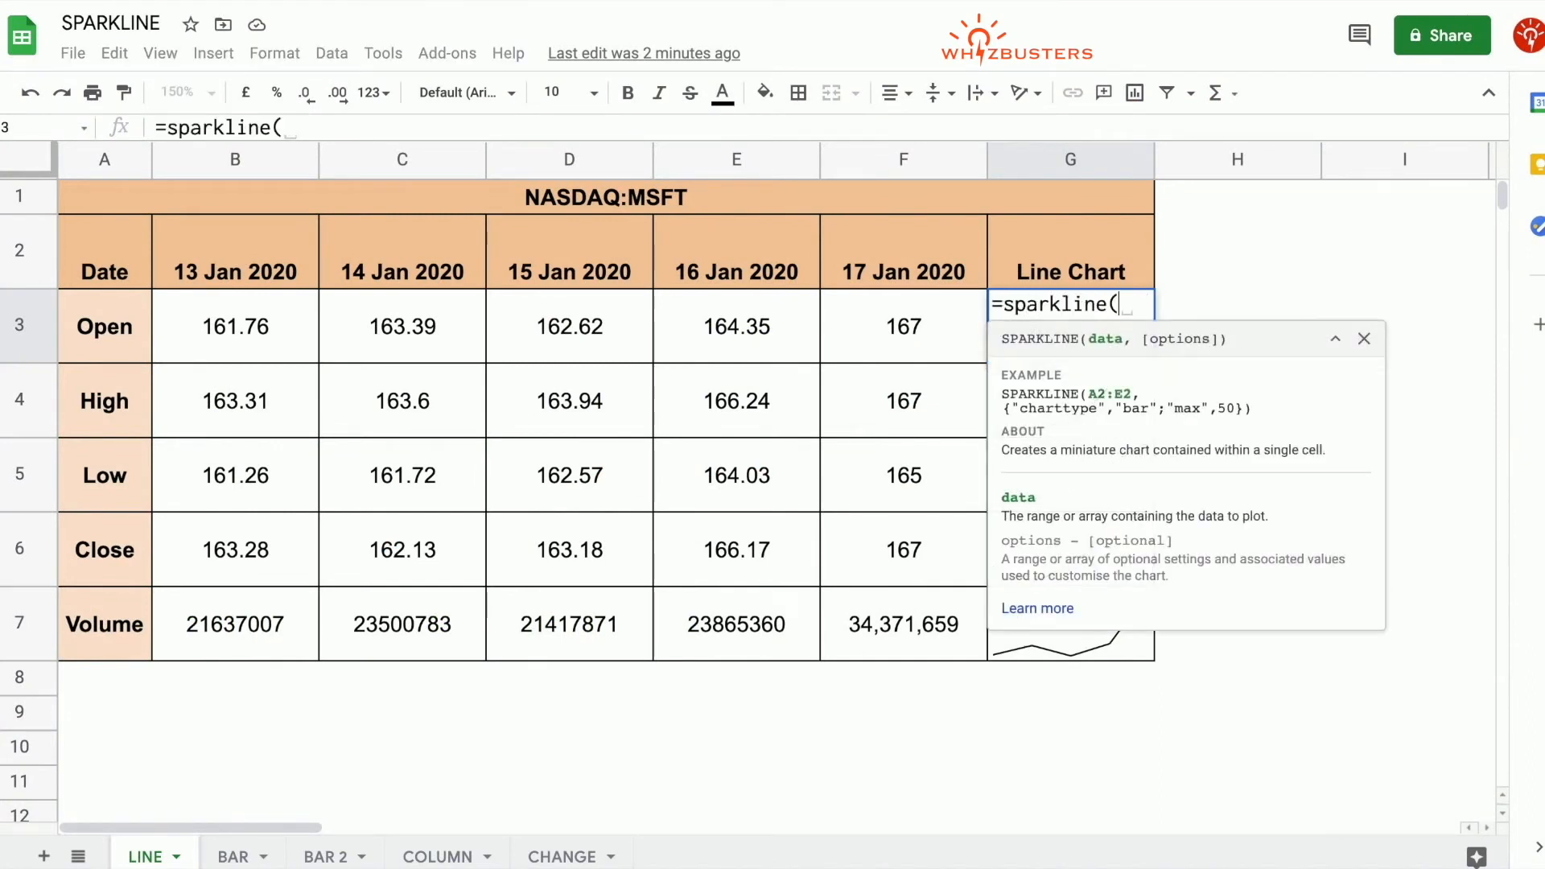
{"action": "left_click", "coordinate": [234, 326]}
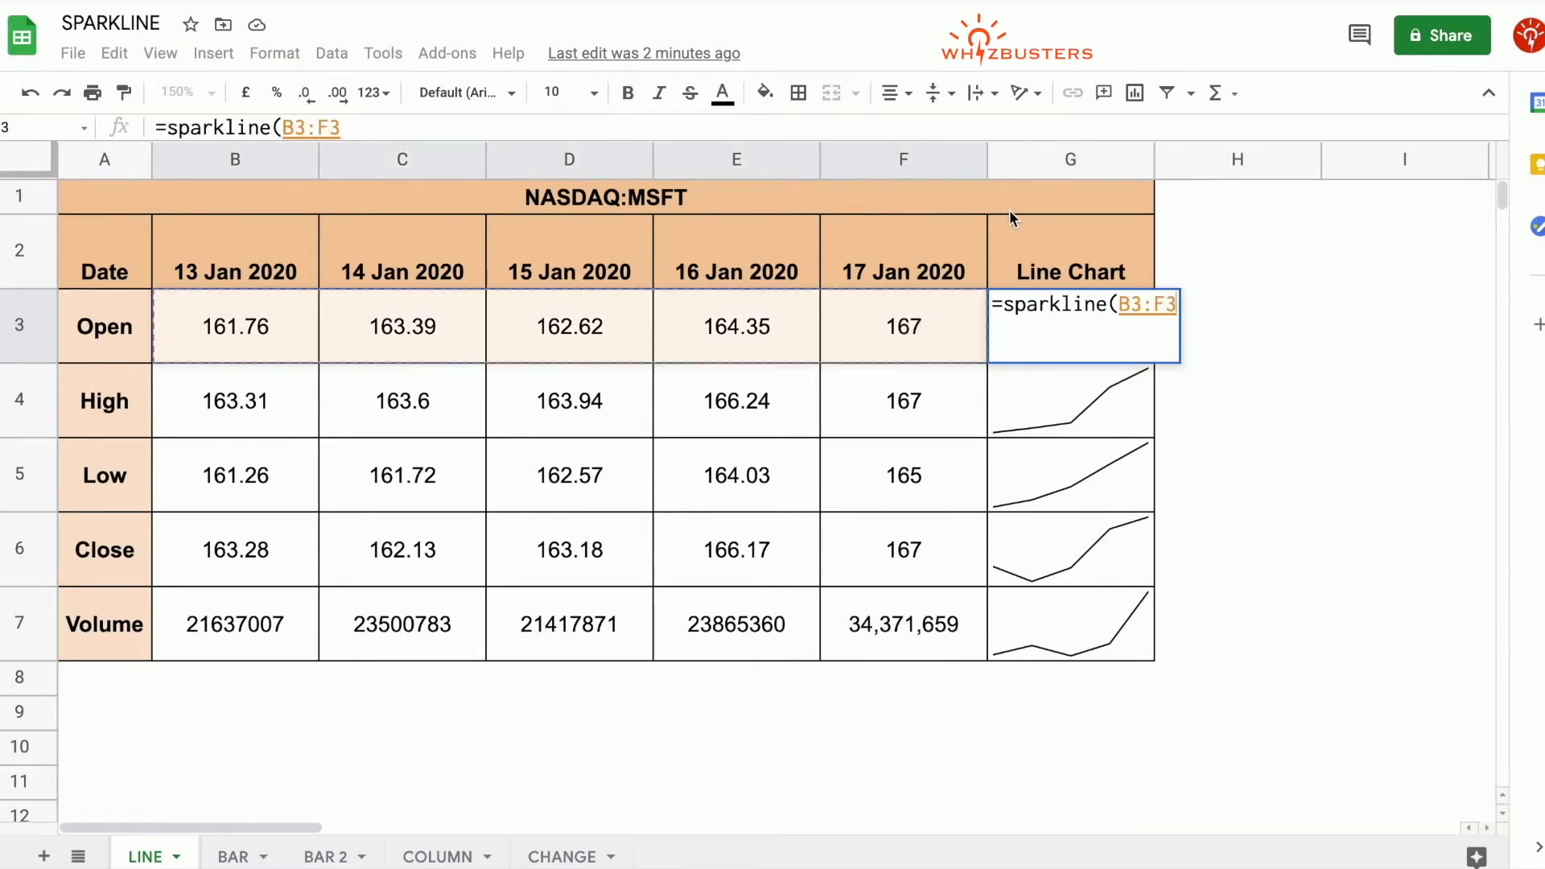
{"action": "type", "text": ","}
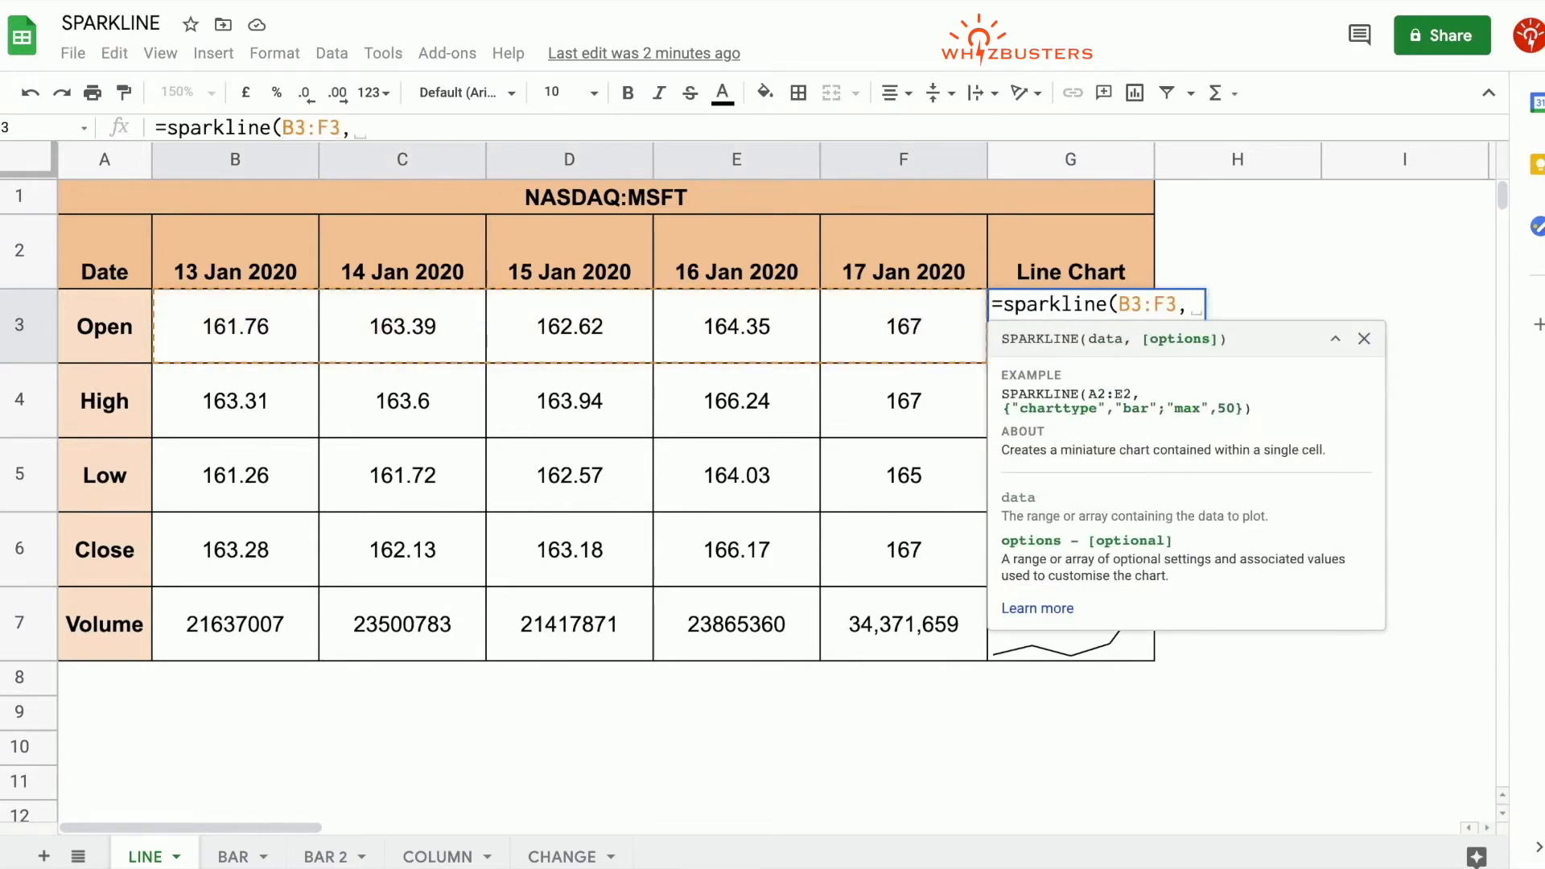
{"action": "type", "text": "{"}
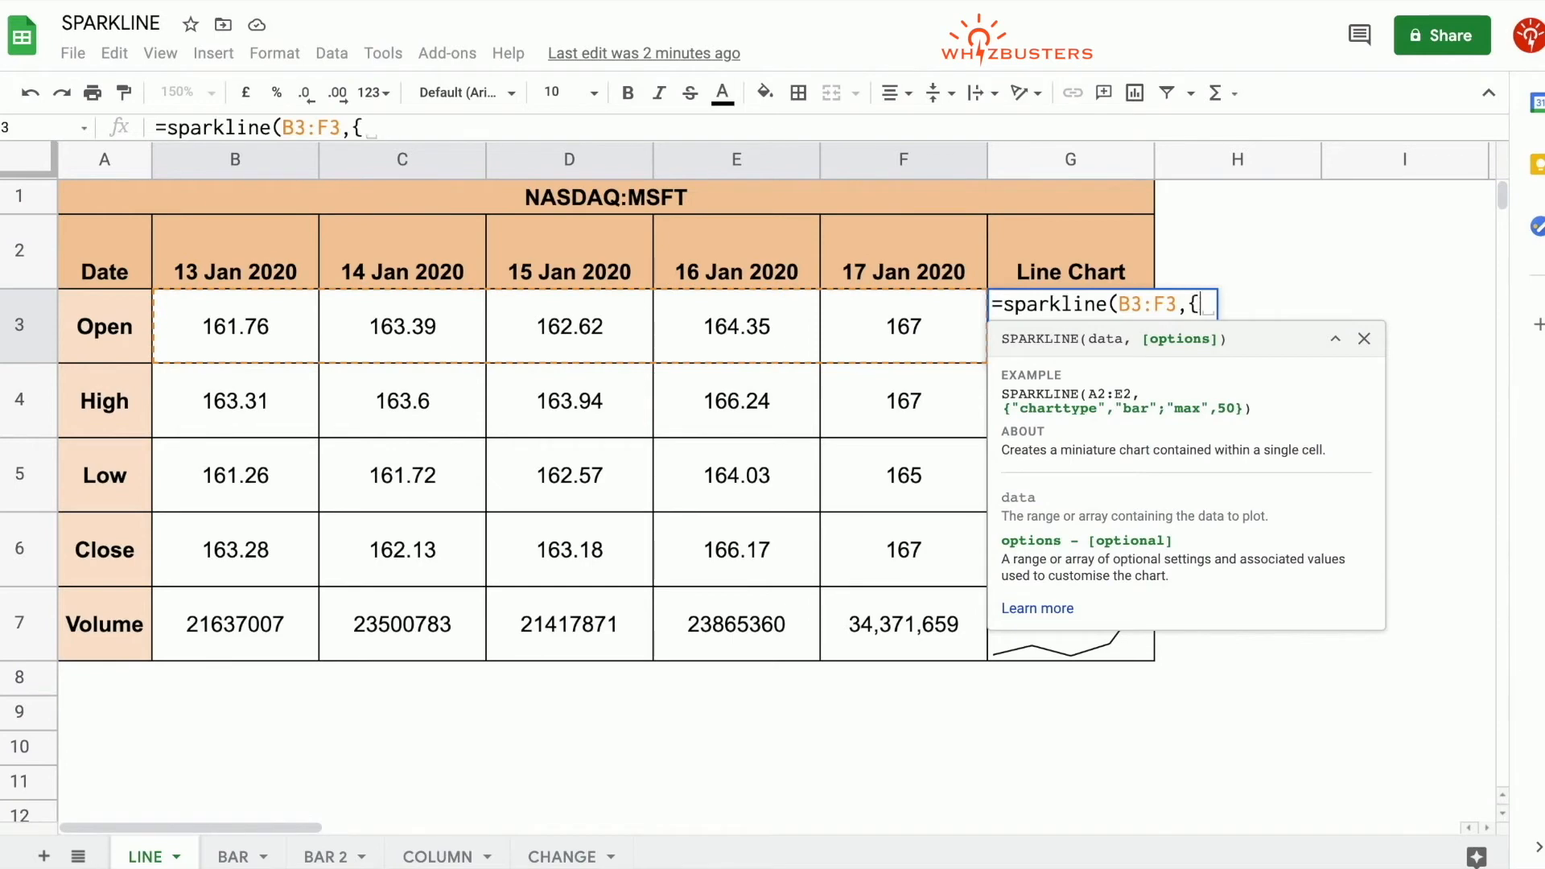
{"action": "type", "text": "\"char"}
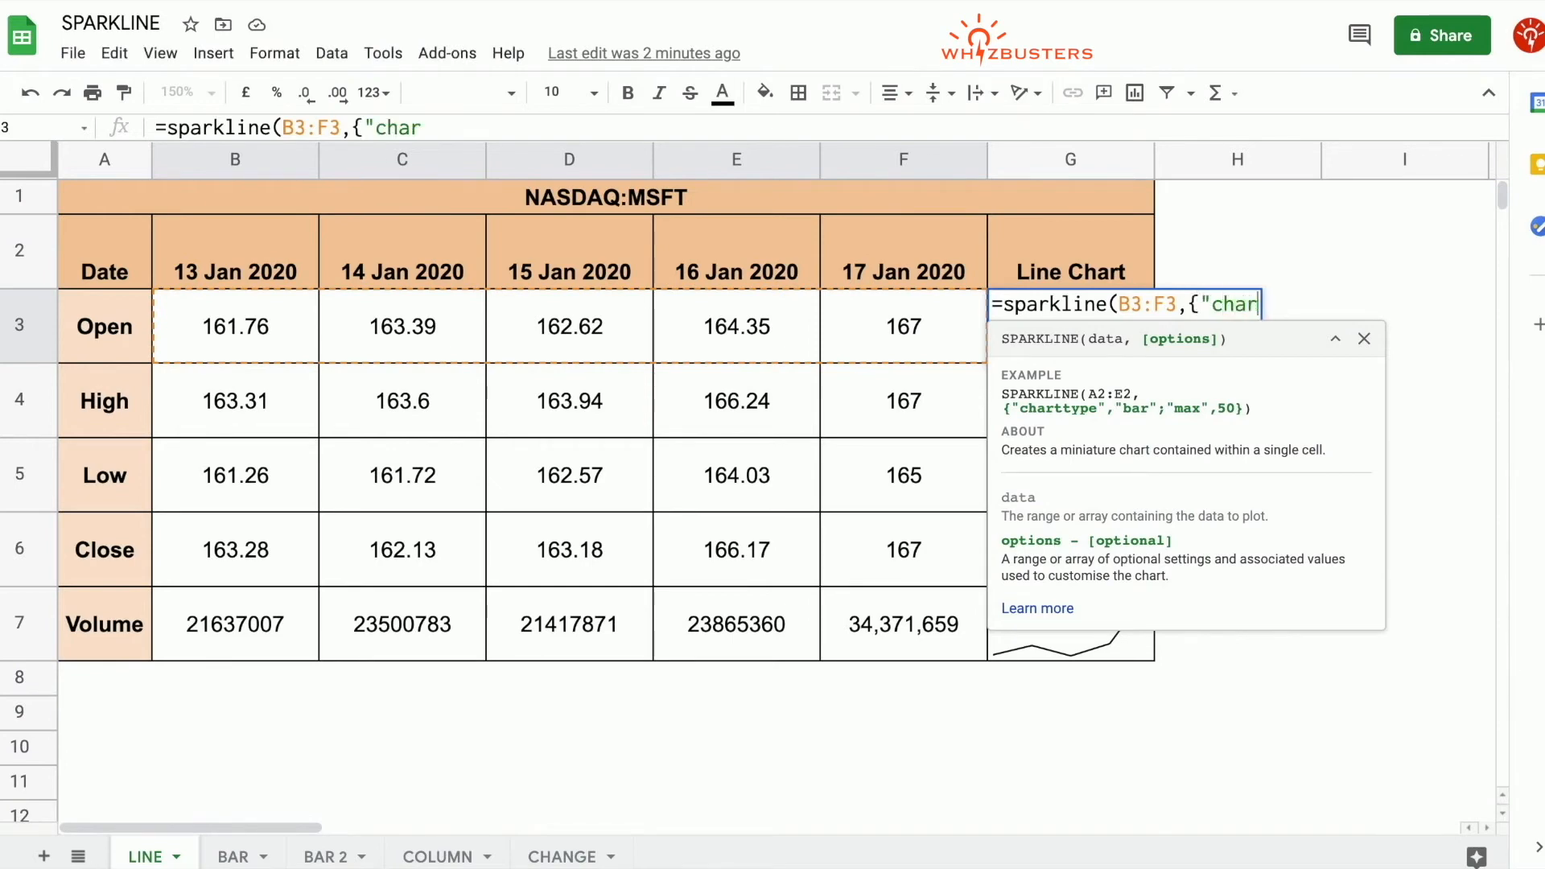
{"action": "type", "text": "ttype"}
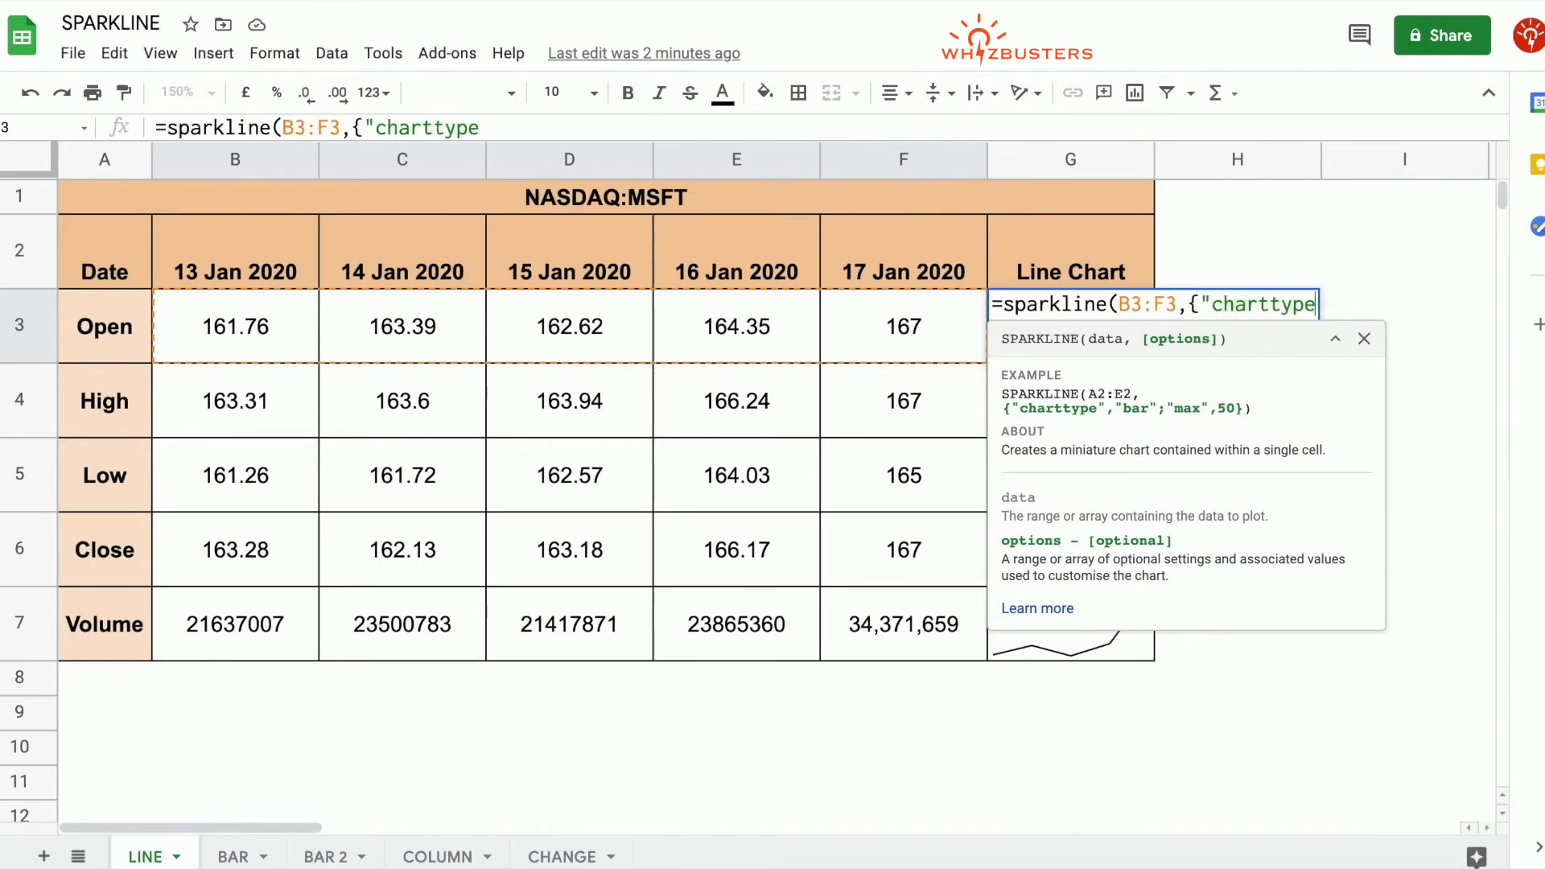
{"action": "type", "text": ",\""}
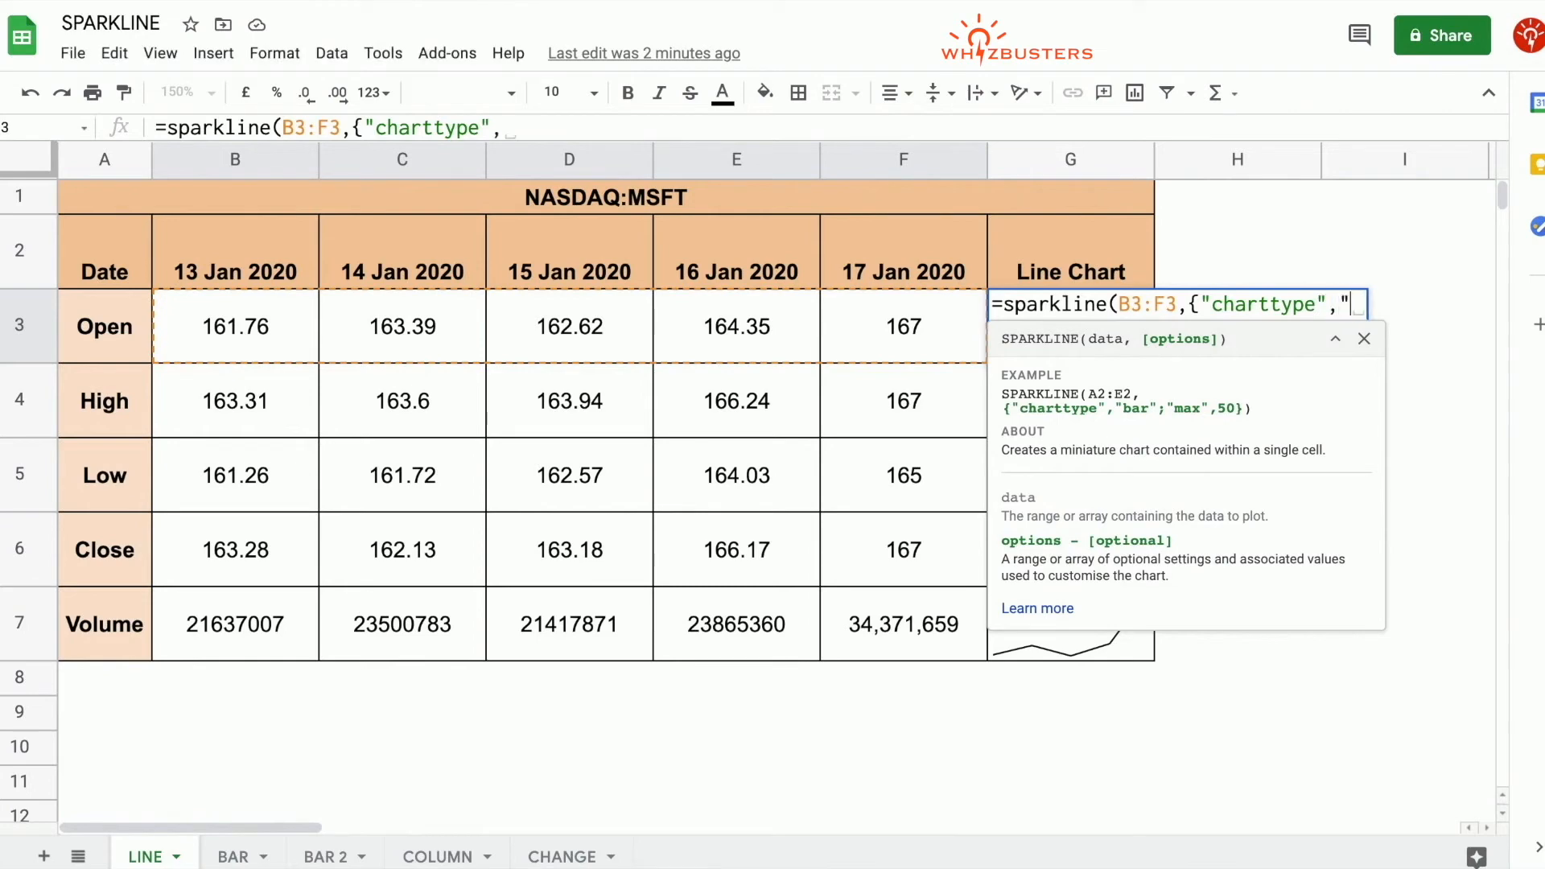
{"action": "type", "text": "li"}
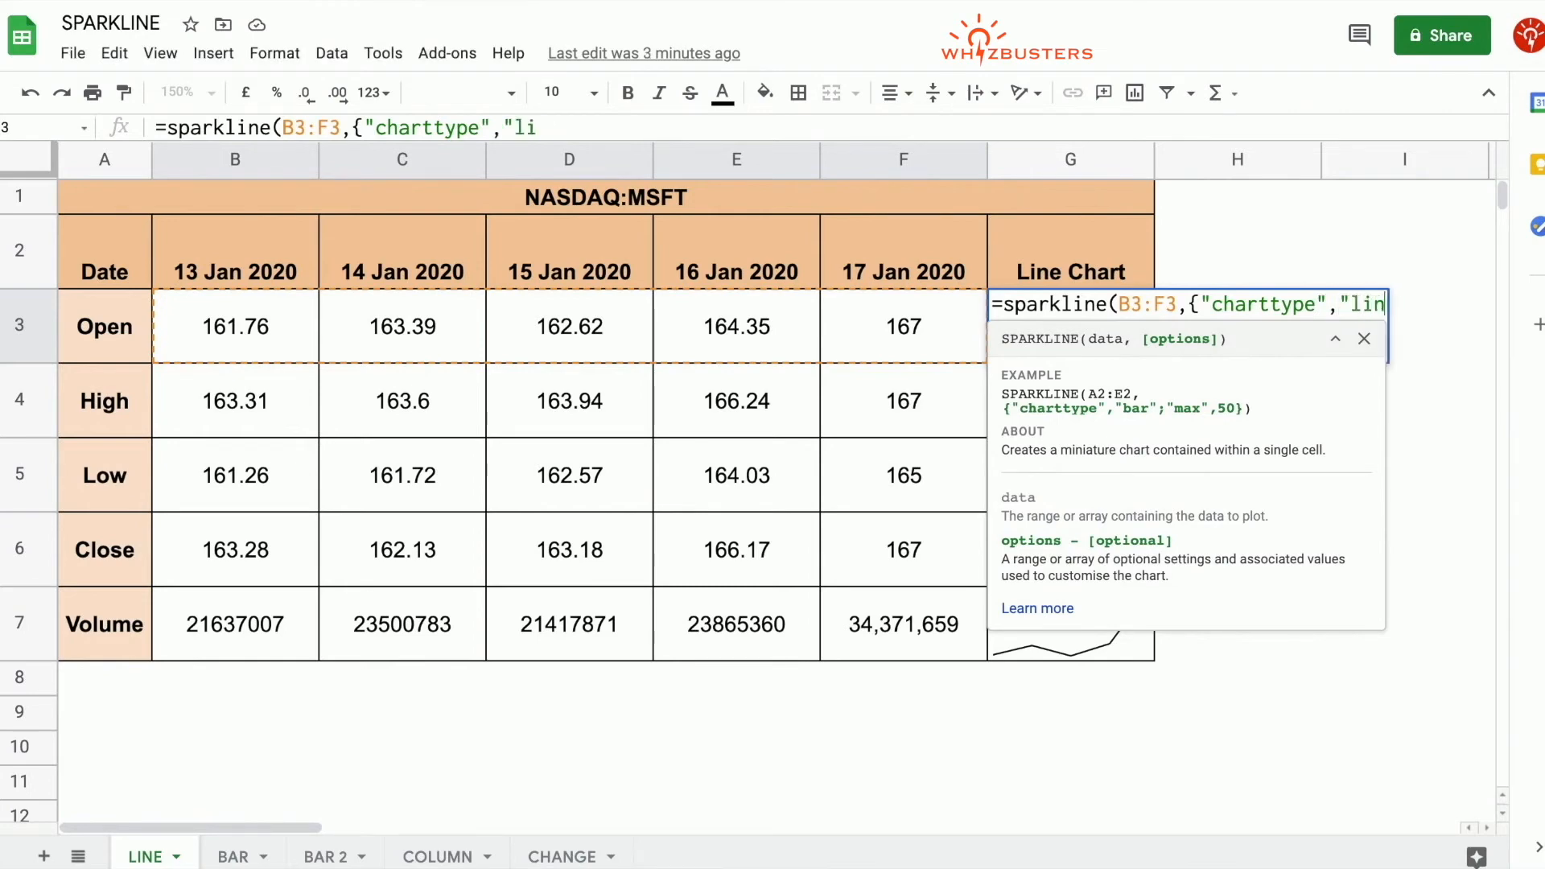
{"action": "type", "text": "ne\""}
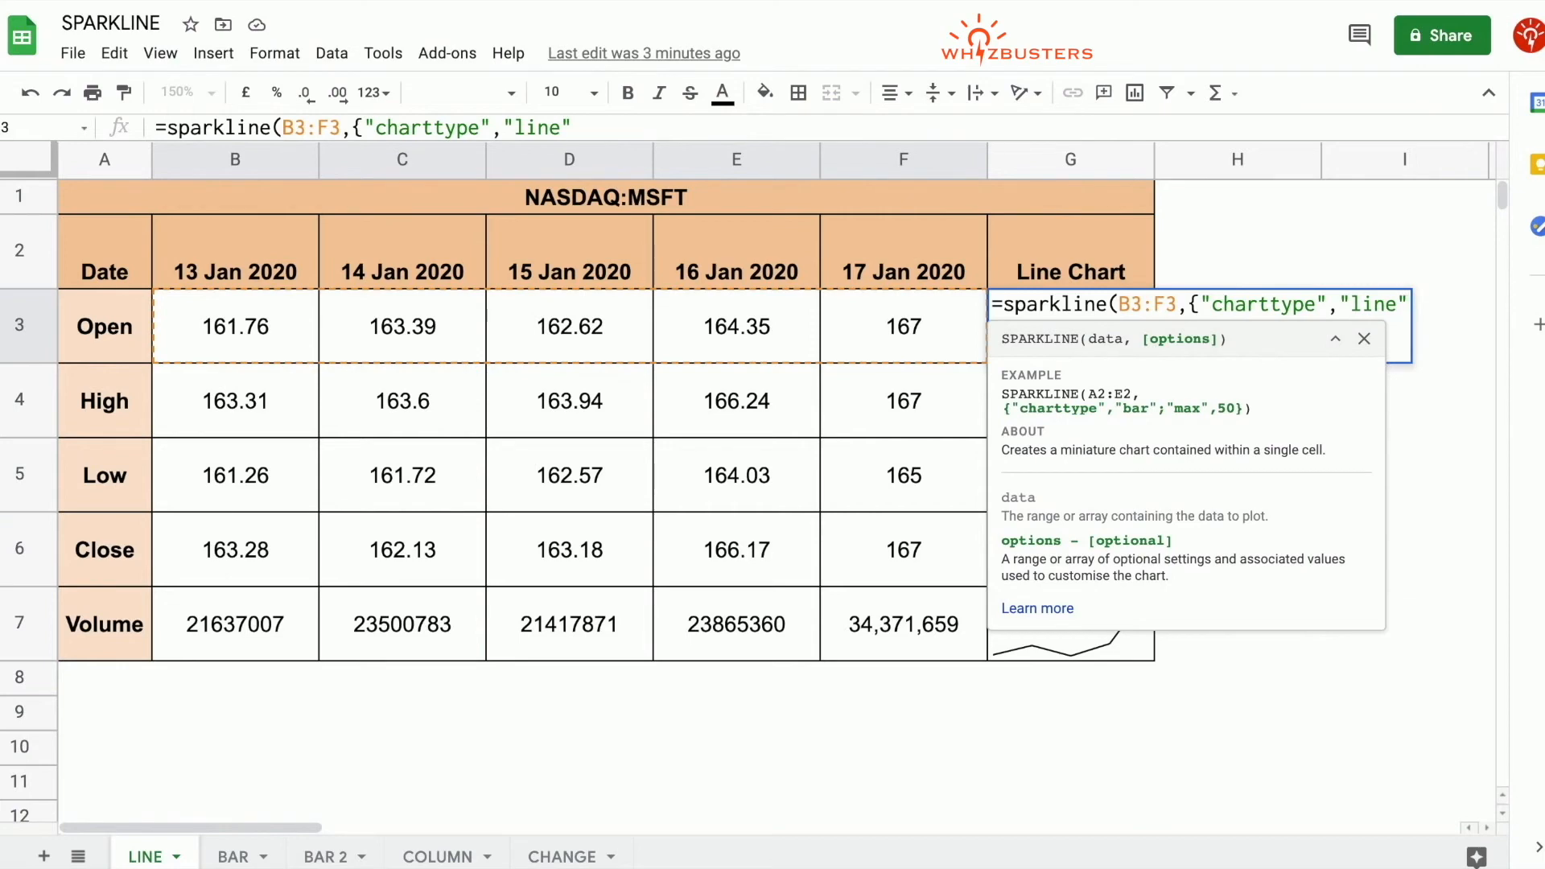
Step: Add the "color","green" option, close the formula and confirm the Open sparkline turns green
{"action": "type", "text": ";"}
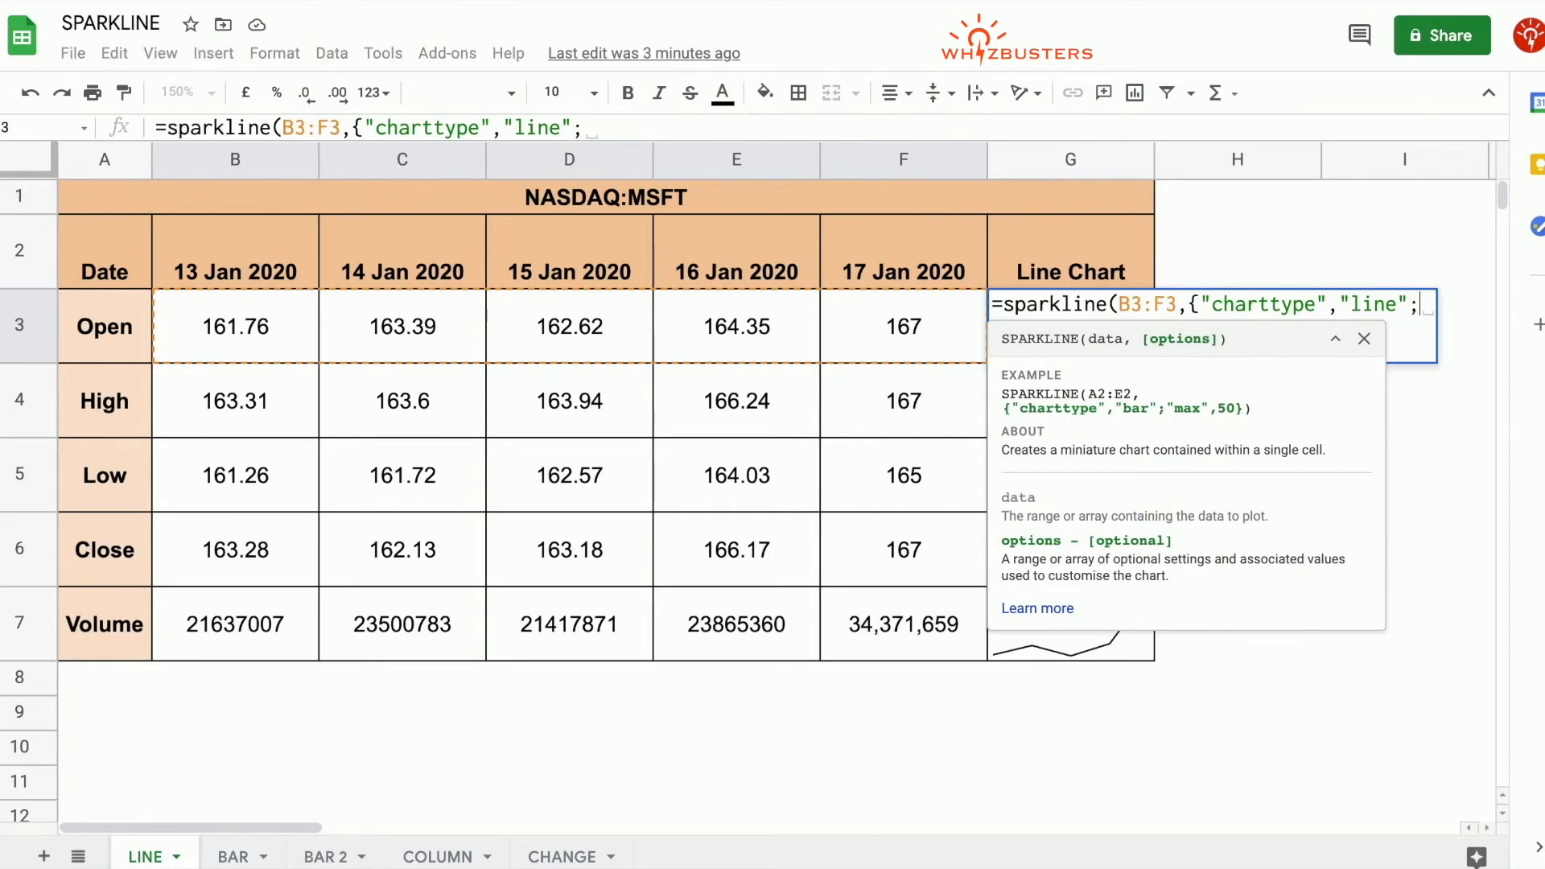
{"action": "type", "text": "\""}
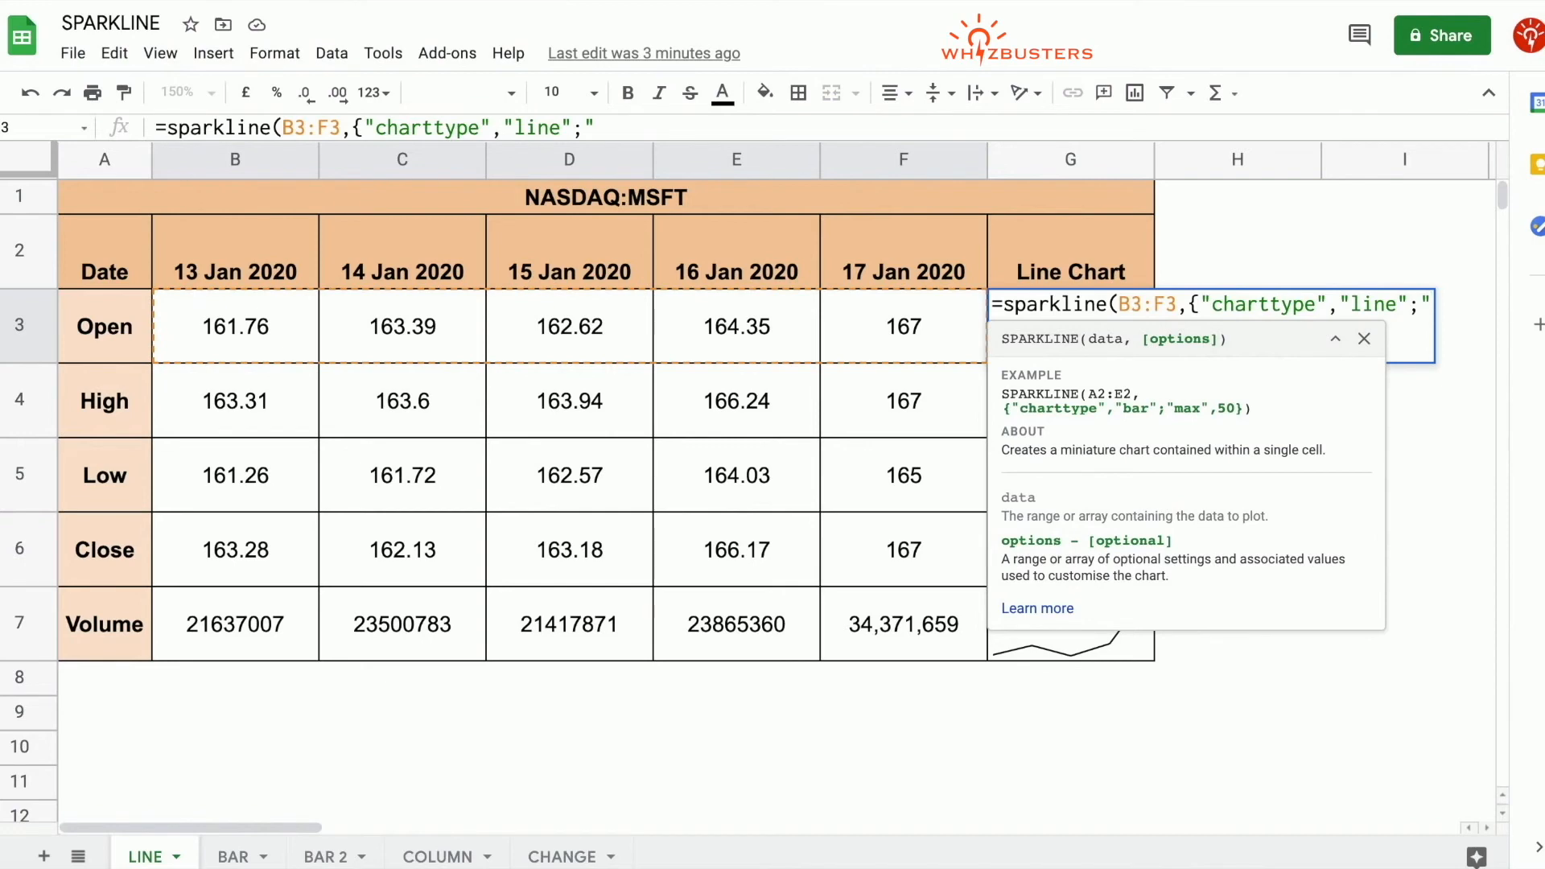
{"action": "type", "text": "color"}
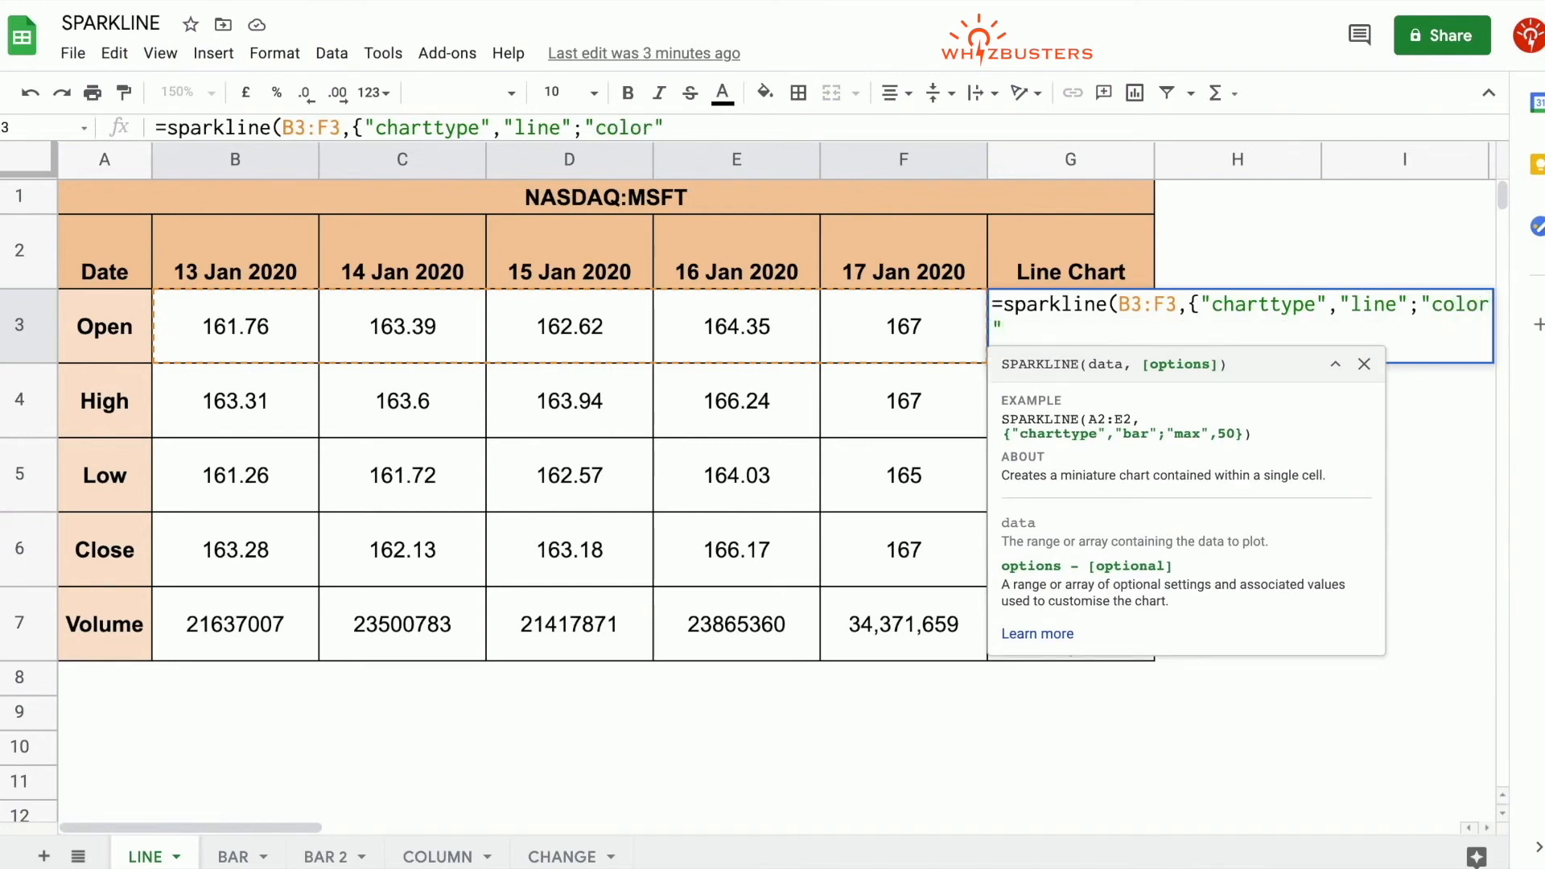
{"action": "type", "text": ","}
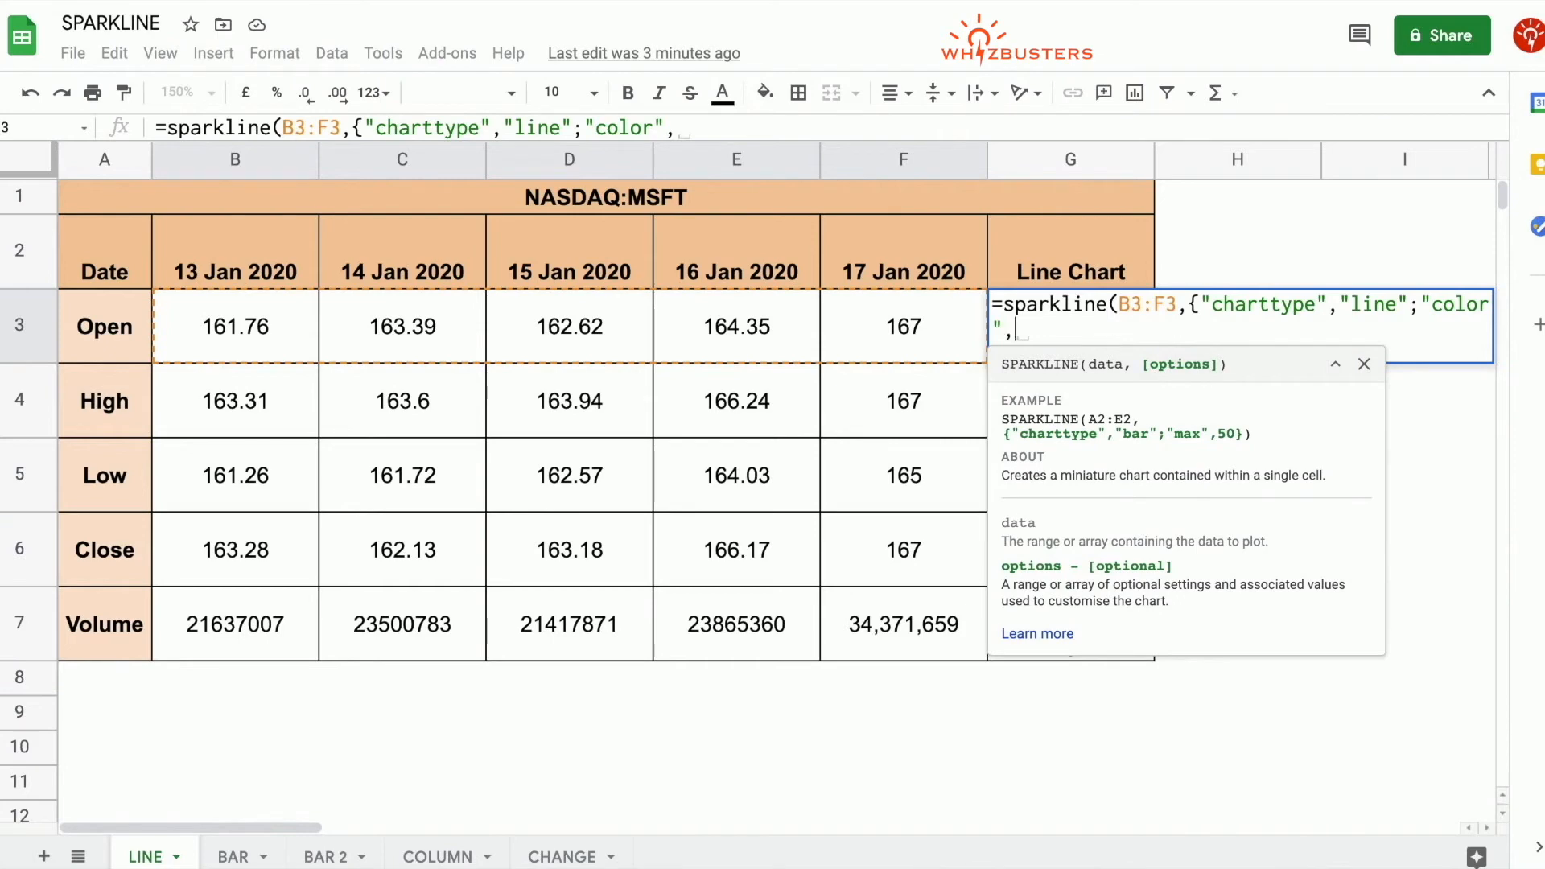
{"action": "type", "text": "\"green\""}
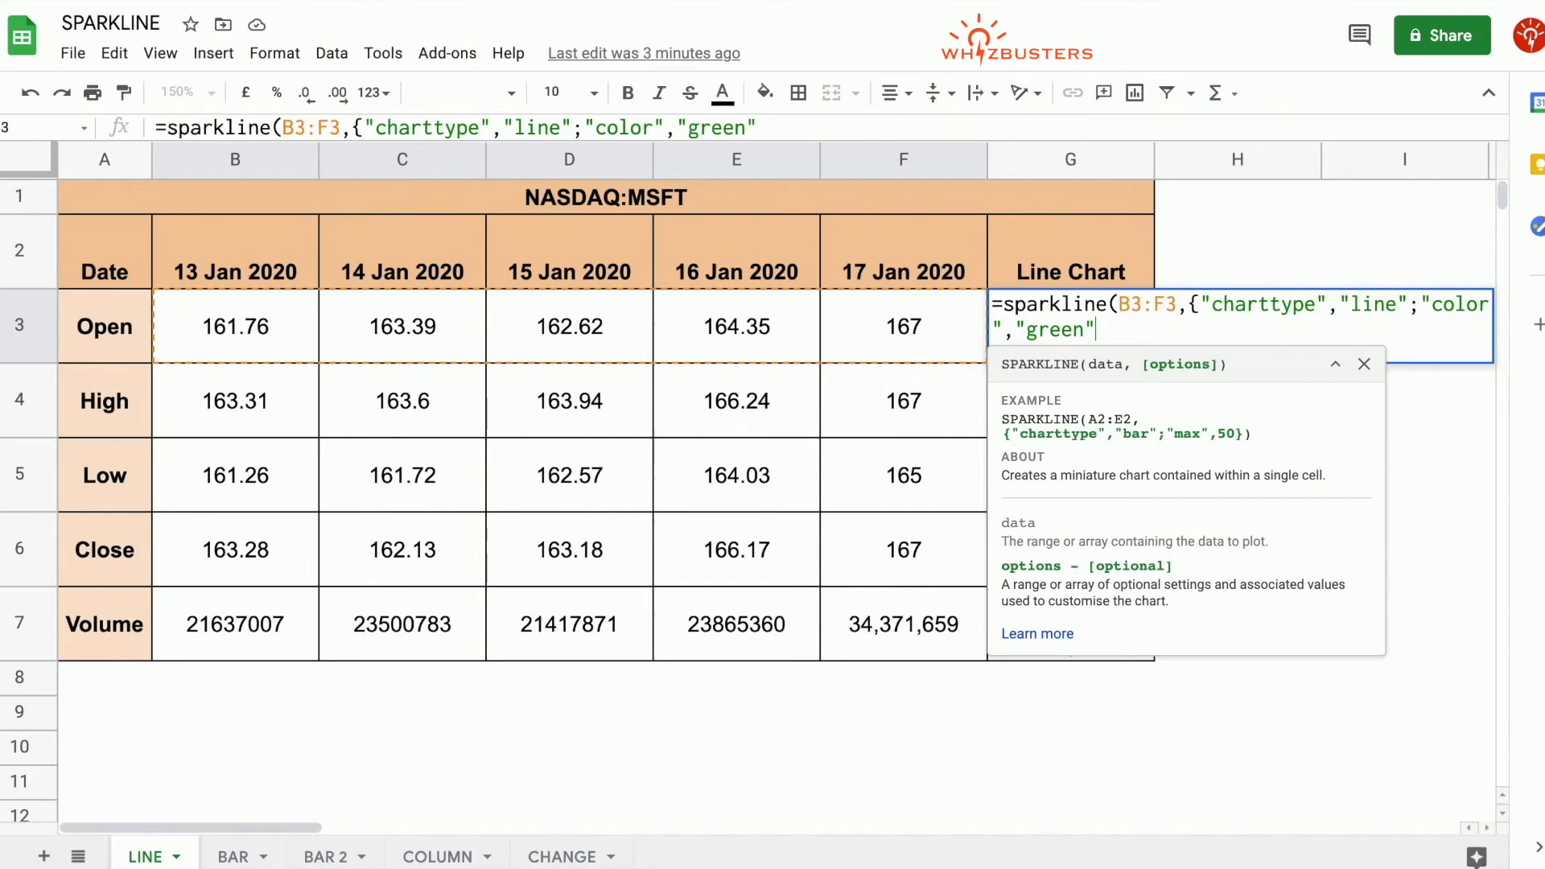
{"action": "type", "text": "})"}
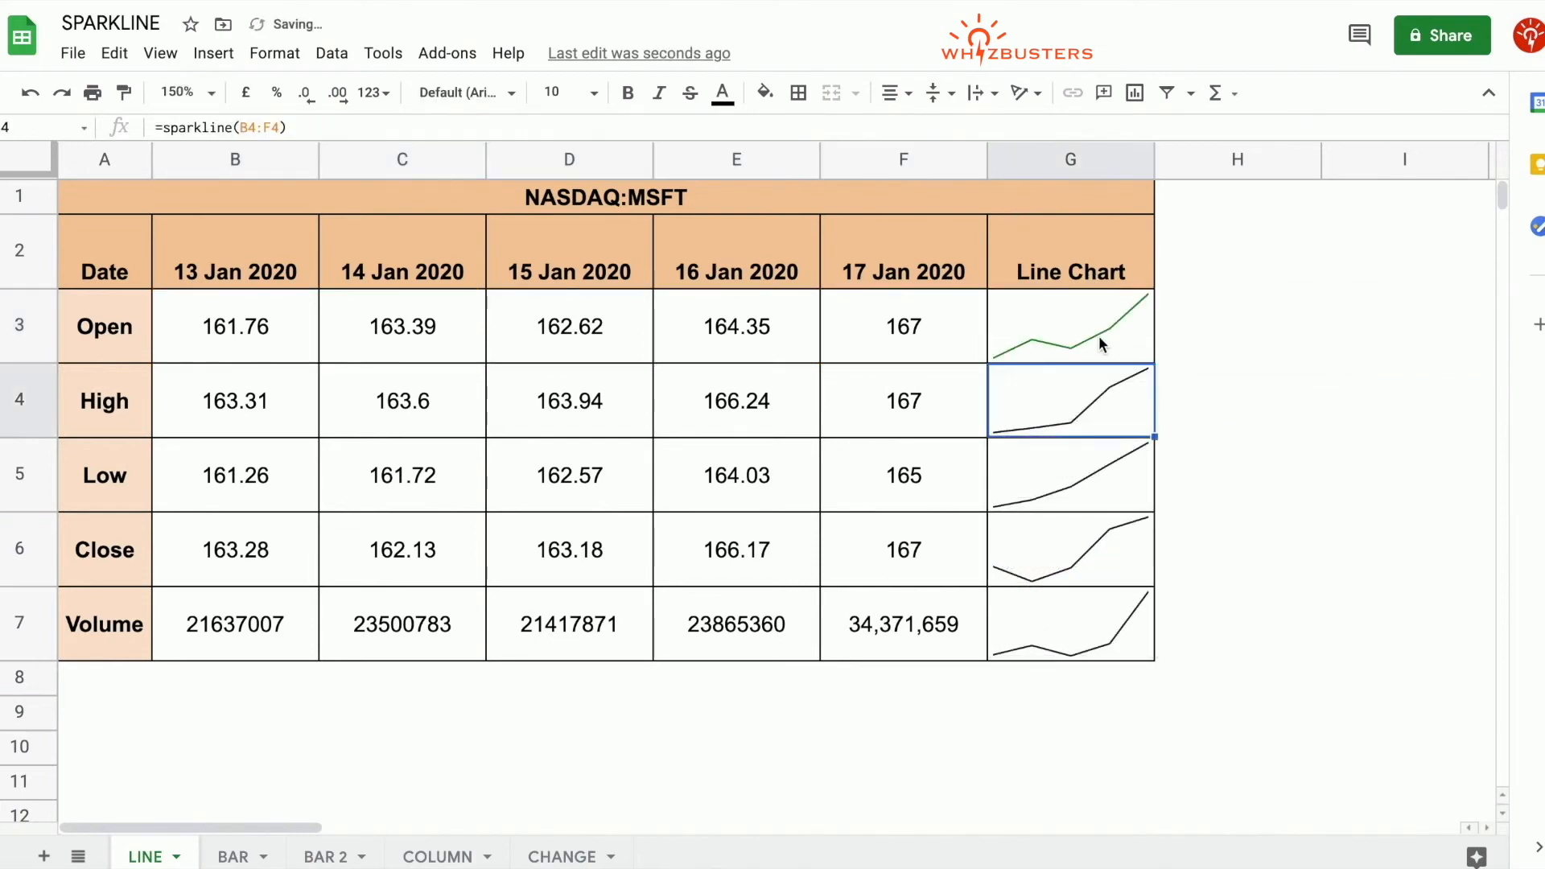
{"action": "left_click", "coordinate": [1070, 326]}
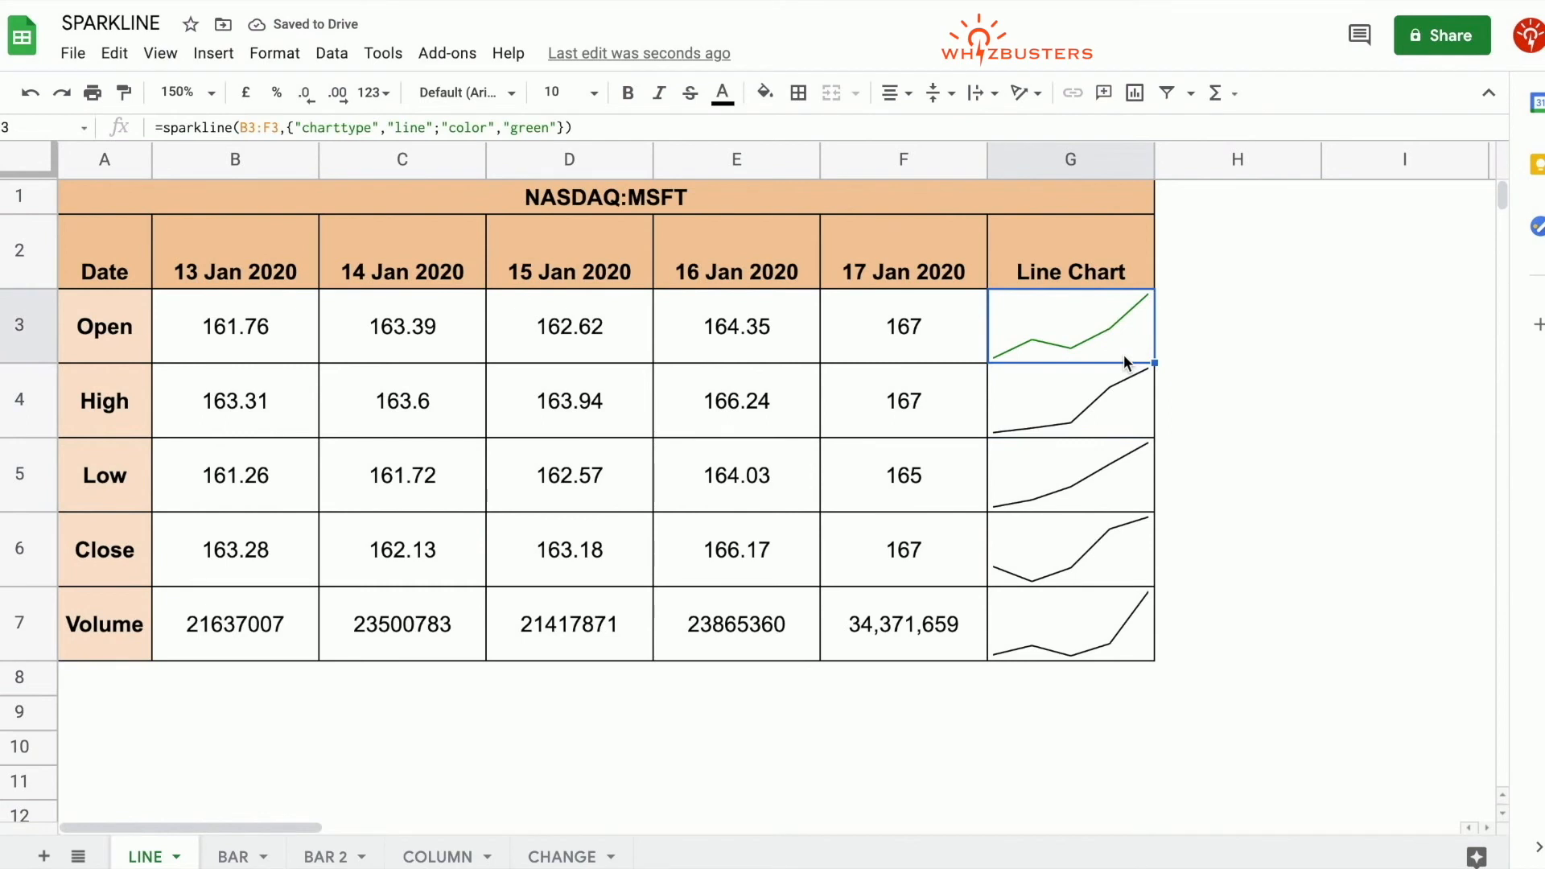